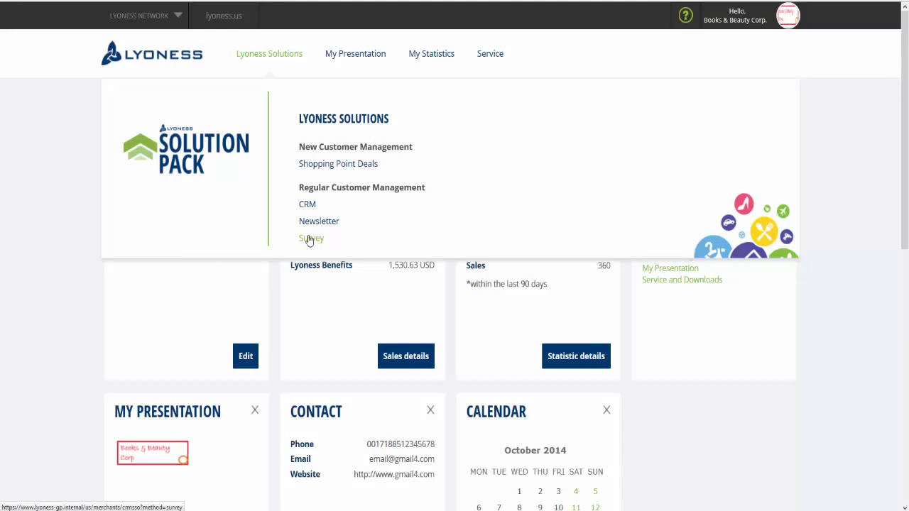
Go to Survey under Regular Customer Management to list existing surveys
{"action": "left_click", "coordinate": [311, 239]}
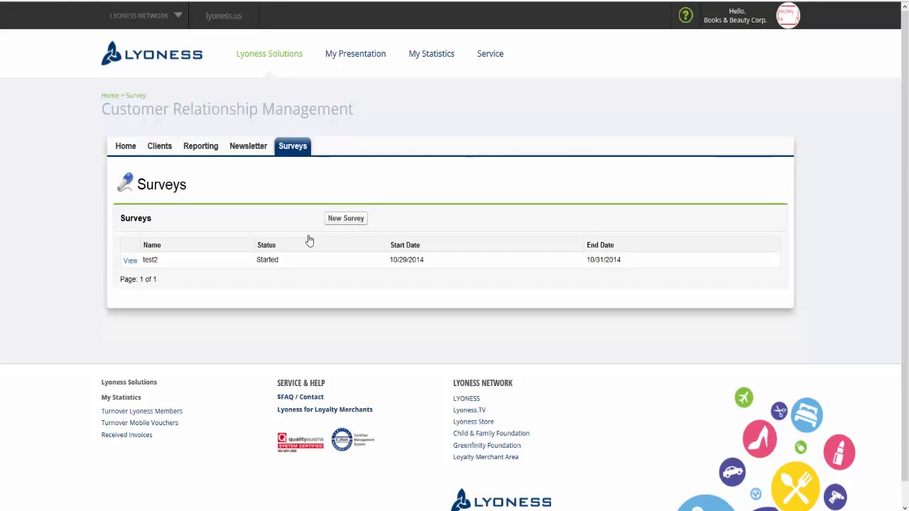
{"action": "mouse_move", "coordinate": [353, 222]}
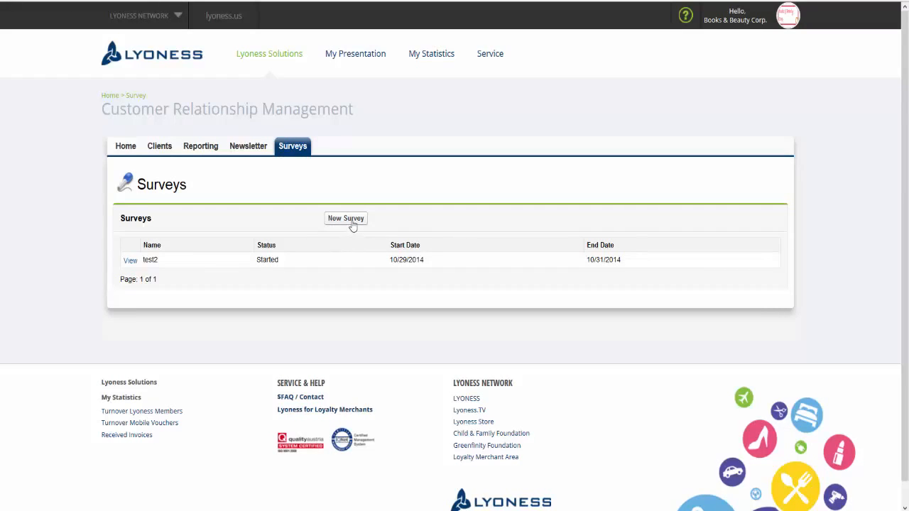
Start a new survey named 'Survey' and begin the subject 'Your opinion...'
{"action": "left_click", "coordinate": [345, 218]}
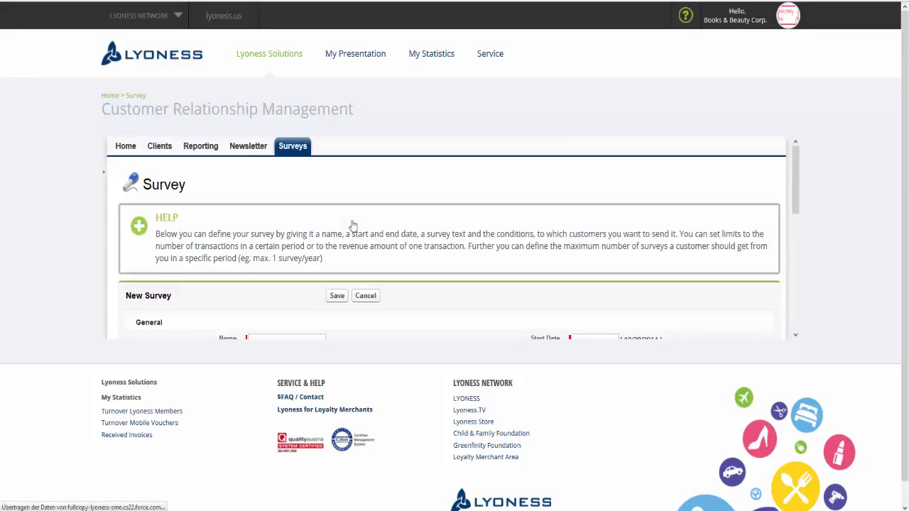
{"action": "scroll", "scroll_direction": "down", "scroll_amount": 3}
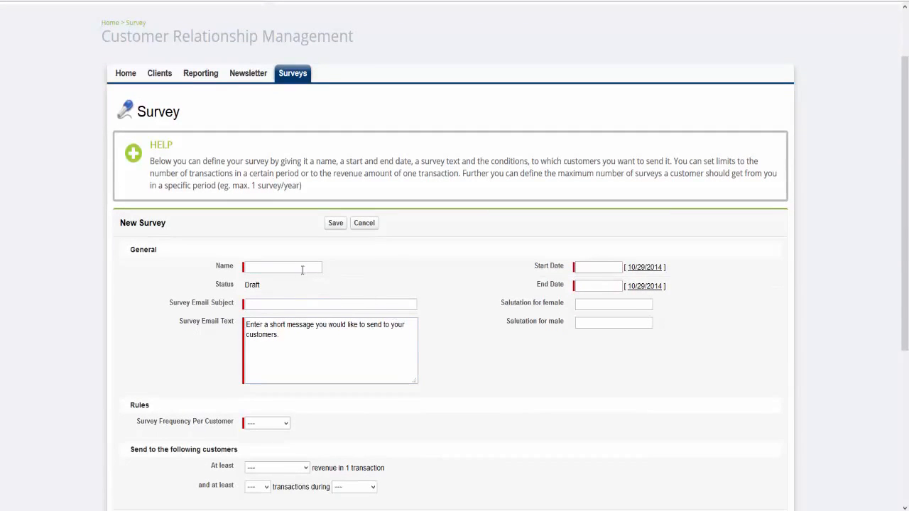
{"action": "type", "text": "Survey"}
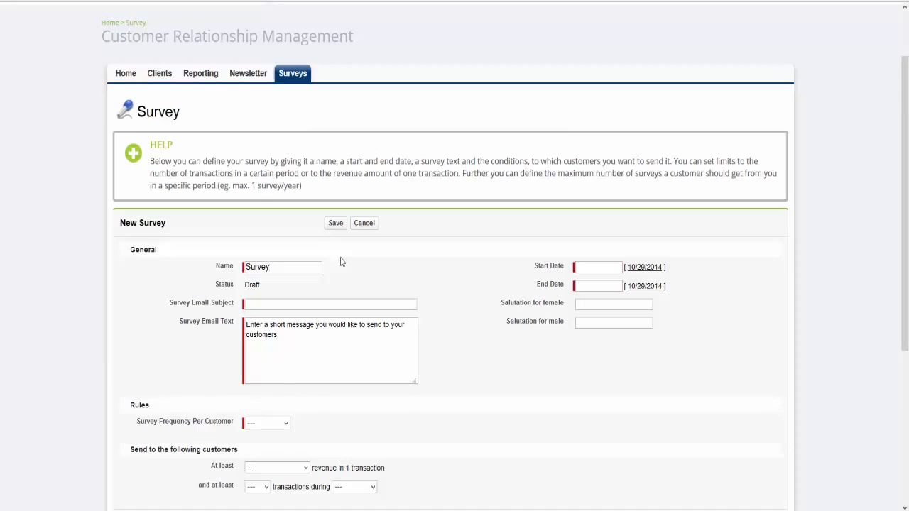
{"action": "type", "text": "Y"}
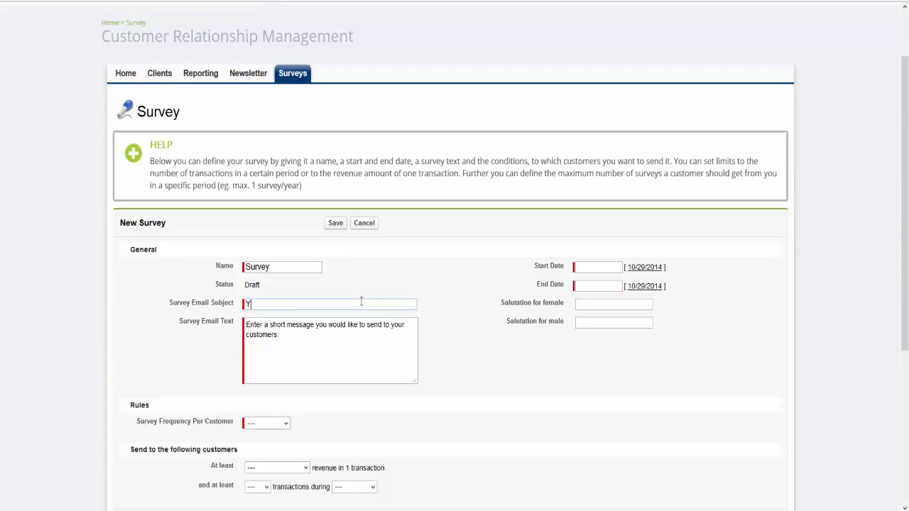
{"action": "type", "text": "our opinion is im"}
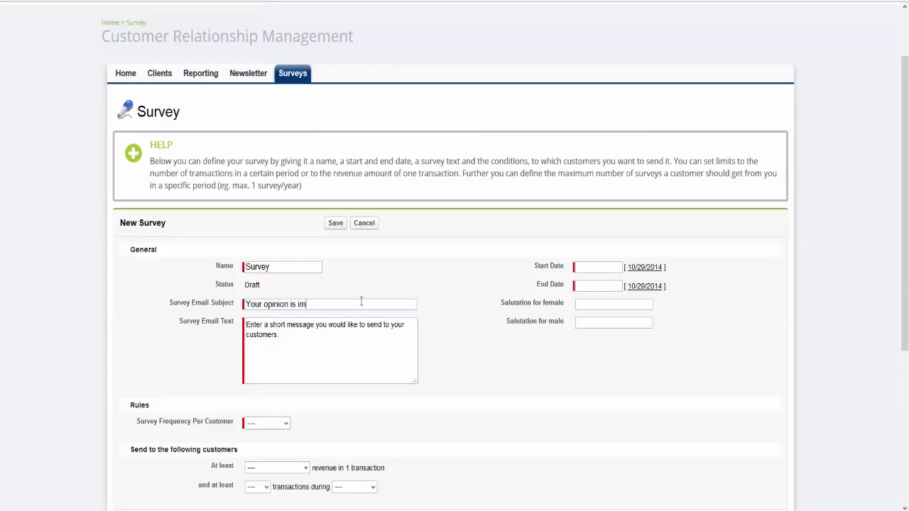
Finish the subject 'Your opinion is important to us' and select the placeholder email text
{"action": "type", "text": "portant"}
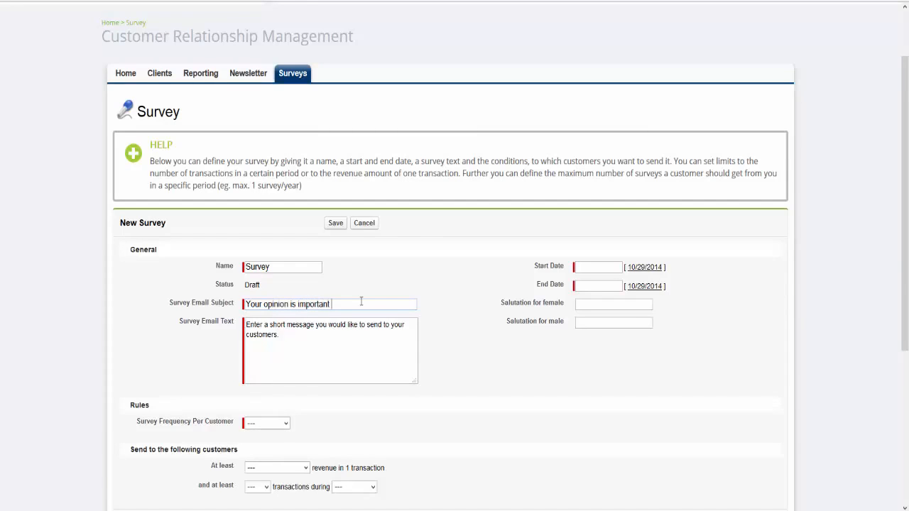
{"action": "type", "text": "to us"}
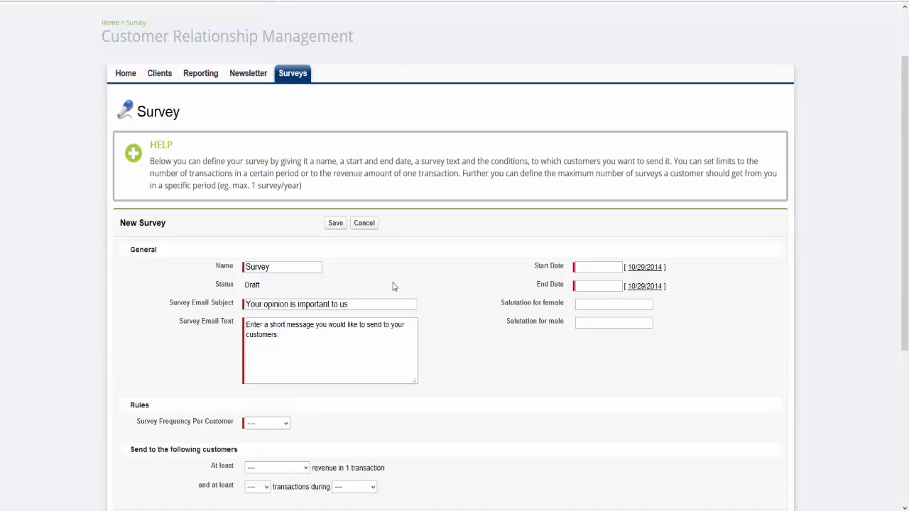
{"action": "left_click", "coordinate": [329, 304]}
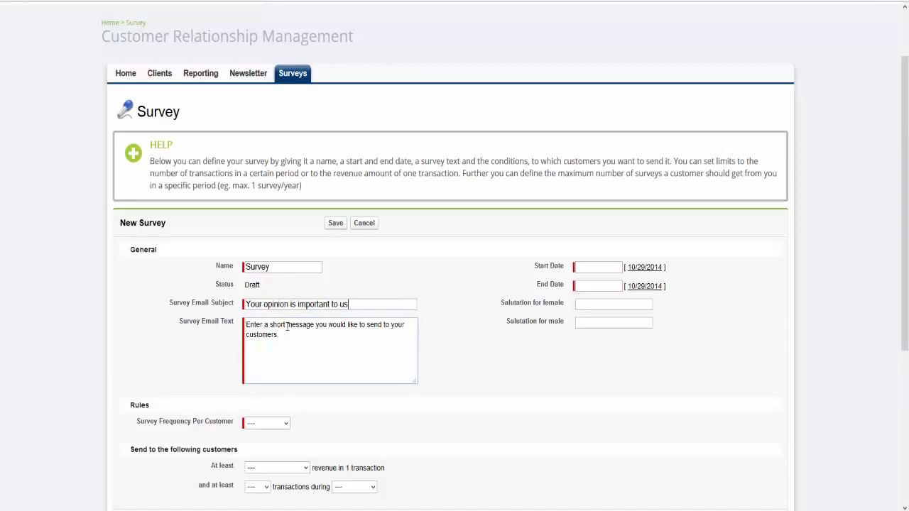
{"action": "triple_click", "coordinate": [348, 329]}
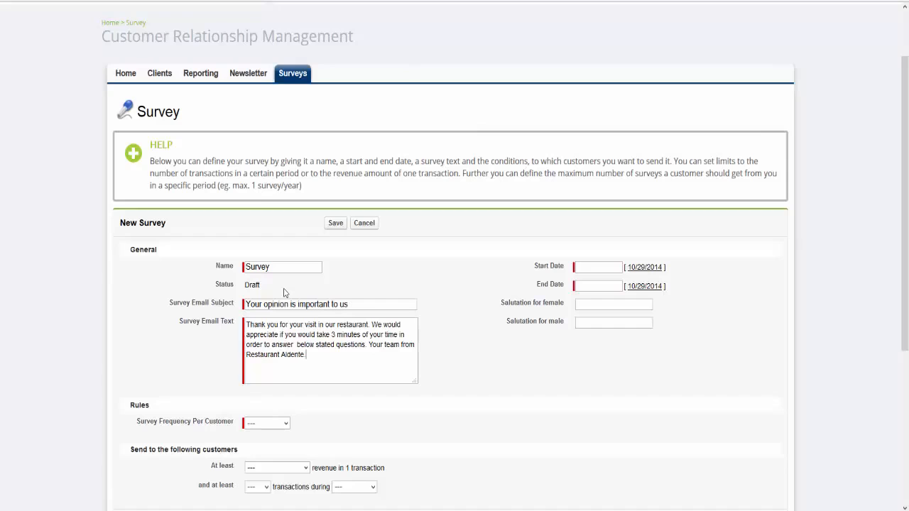
Set the survey start date to January 1, 2015 via the calendar
{"action": "scroll", "scroll_direction": "down", "scroll_amount": 3}
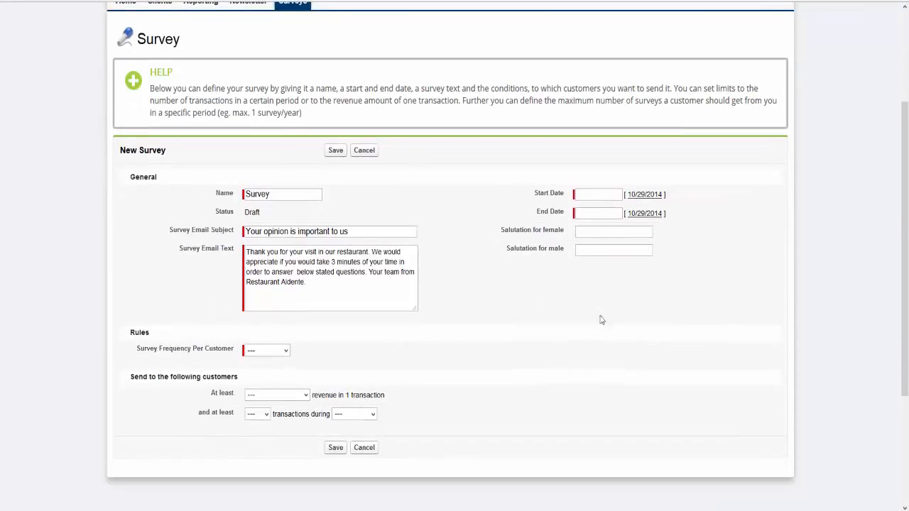
{"action": "mouse_move", "coordinate": [614, 268]}
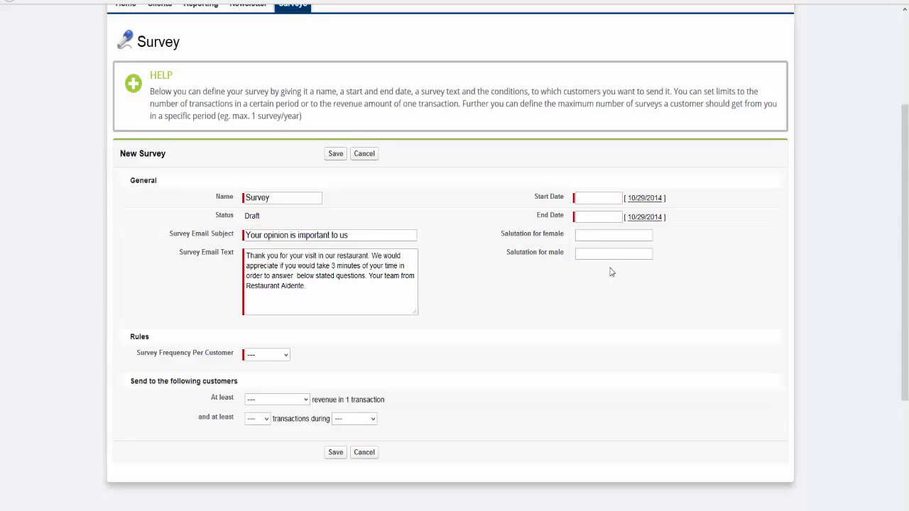
{"action": "left_click", "coordinate": [598, 217]}
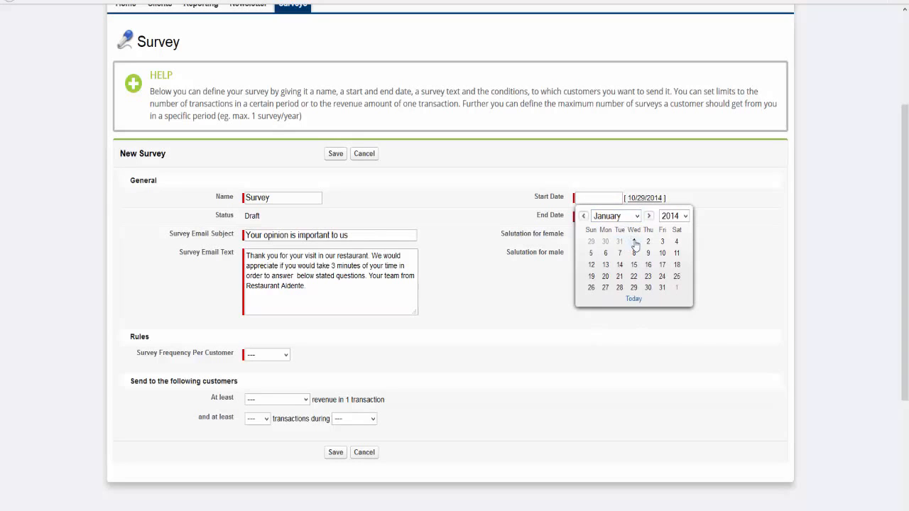
{"action": "left_click", "coordinate": [633, 242]}
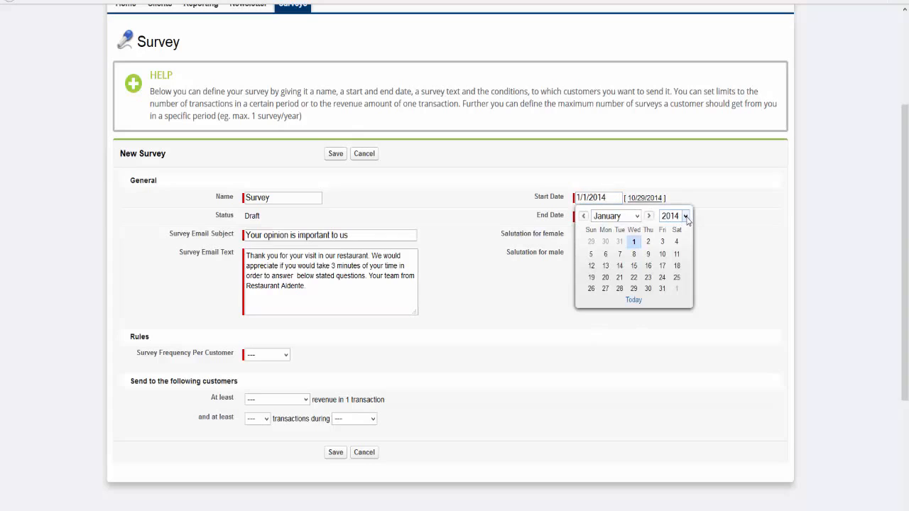
{"action": "left_click", "coordinate": [683, 215]}
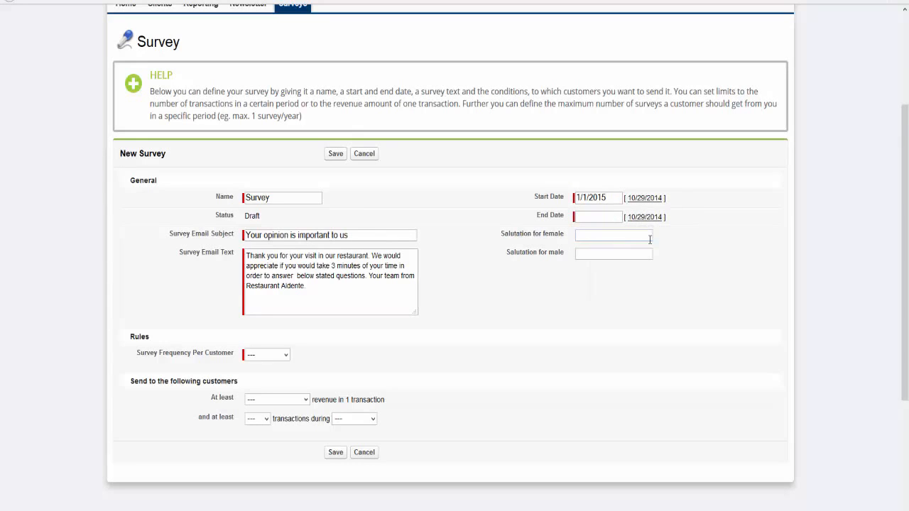
{"action": "mouse_move", "coordinate": [634, 234]}
{"action": "type", "text": "12/31/2015"}
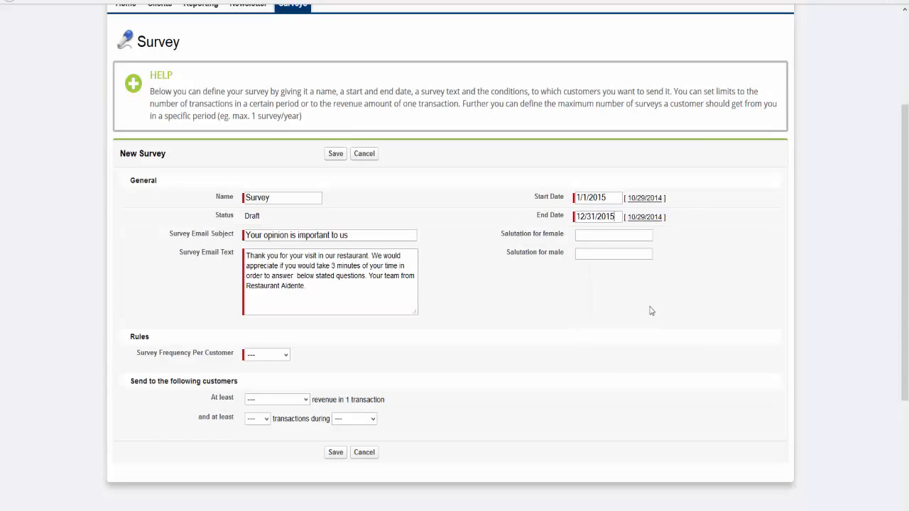
{"action": "mouse_move", "coordinate": [646, 304]}
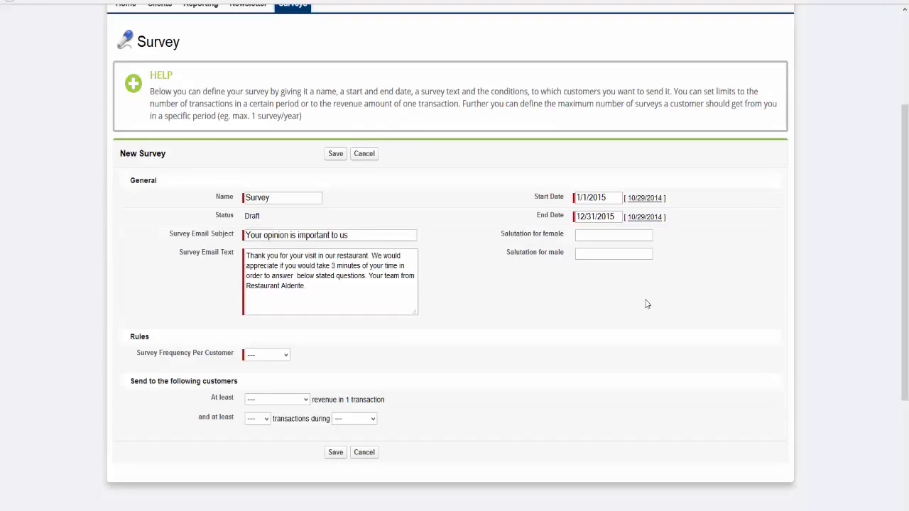
{"action": "mouse_move", "coordinate": [642, 303]}
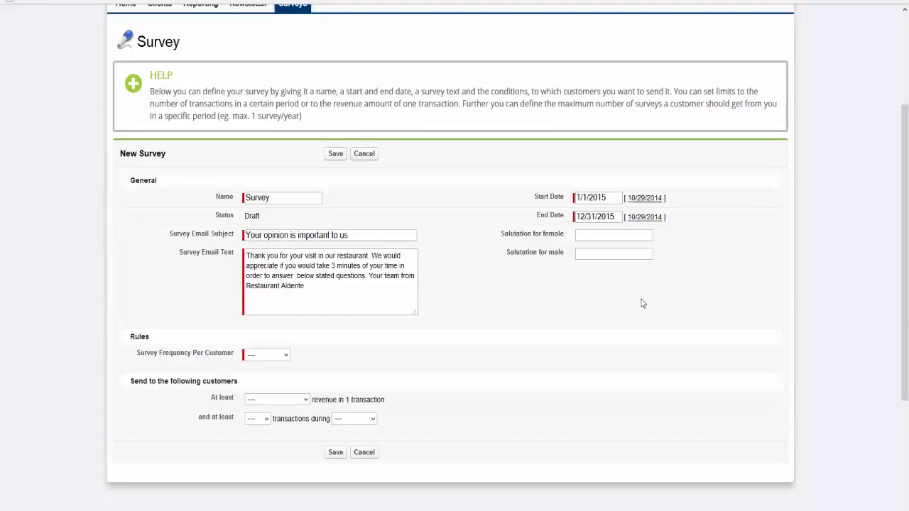
Enter salutations 'Dear madam' for female and 'Dear sir' for male customers
{"action": "left_click", "coordinate": [613, 235]}
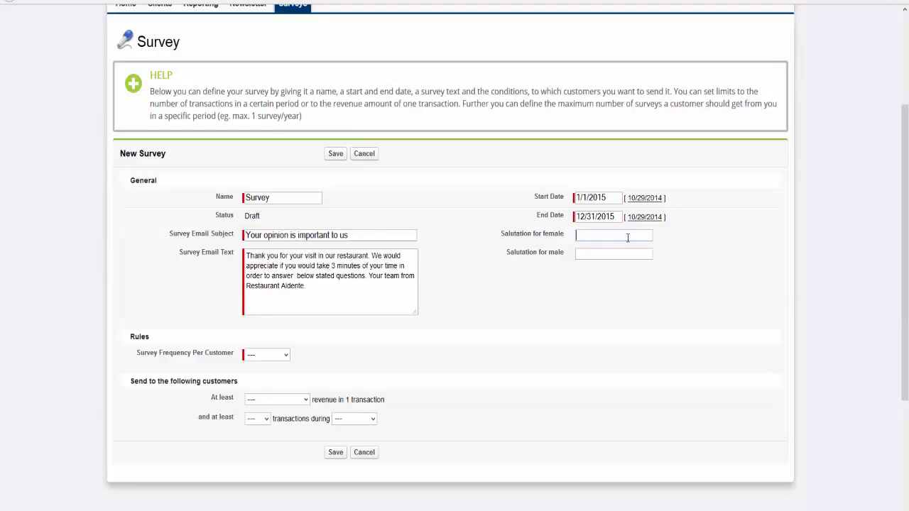
{"action": "type", "text": "Dear madam"}
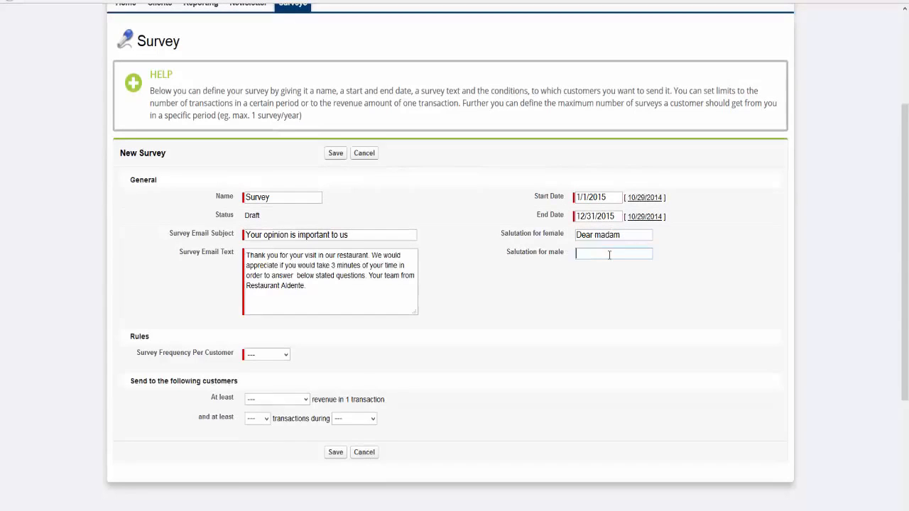
{"action": "type", "text": "Dear sir"}
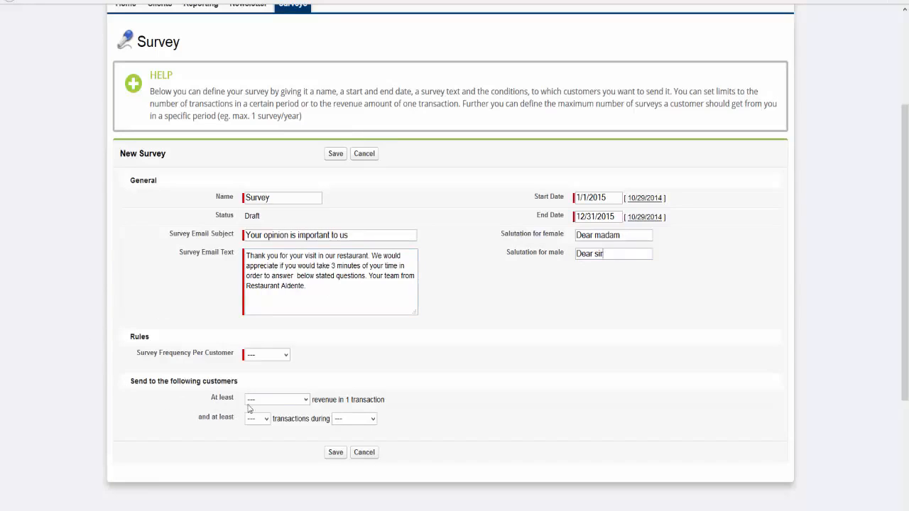
{"action": "mouse_move", "coordinate": [298, 357]}
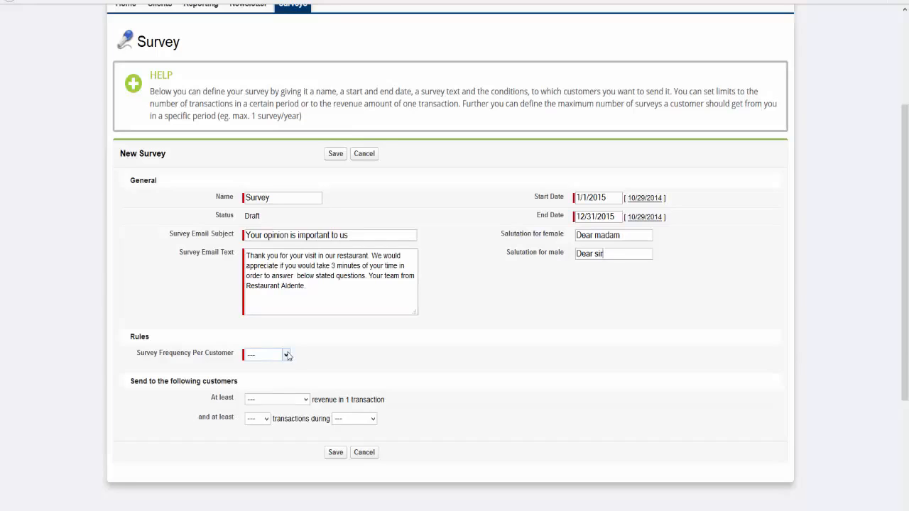
{"action": "mouse_move", "coordinate": [280, 386]}
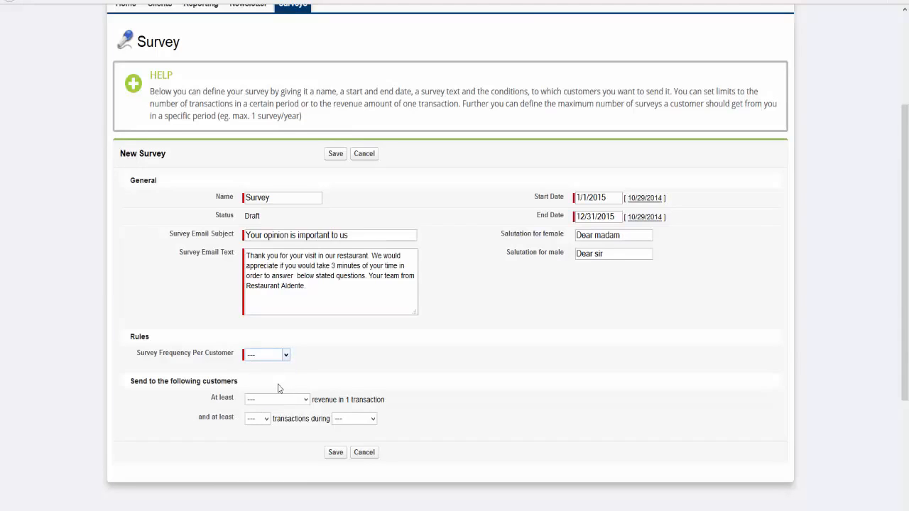
Set frequency to Half-Year with at least USD 50.00 and 5 transactions per Quarter
{"action": "left_click", "coordinate": [266, 354]}
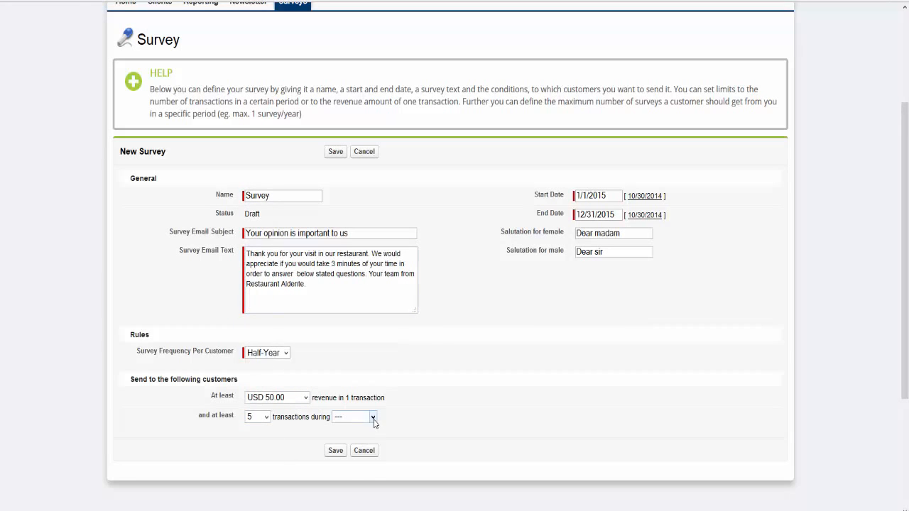
{"action": "left_click", "coordinate": [369, 417]}
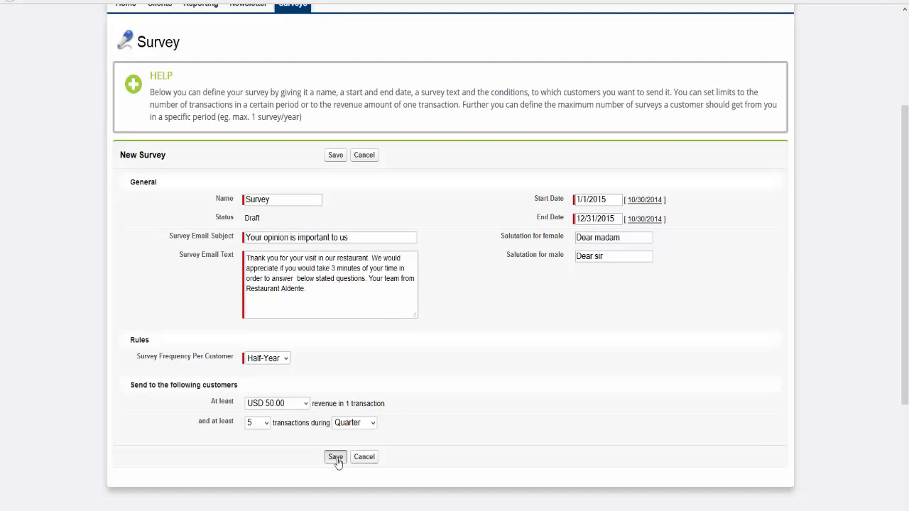
{"action": "mouse_move", "coordinate": [367, 445]}
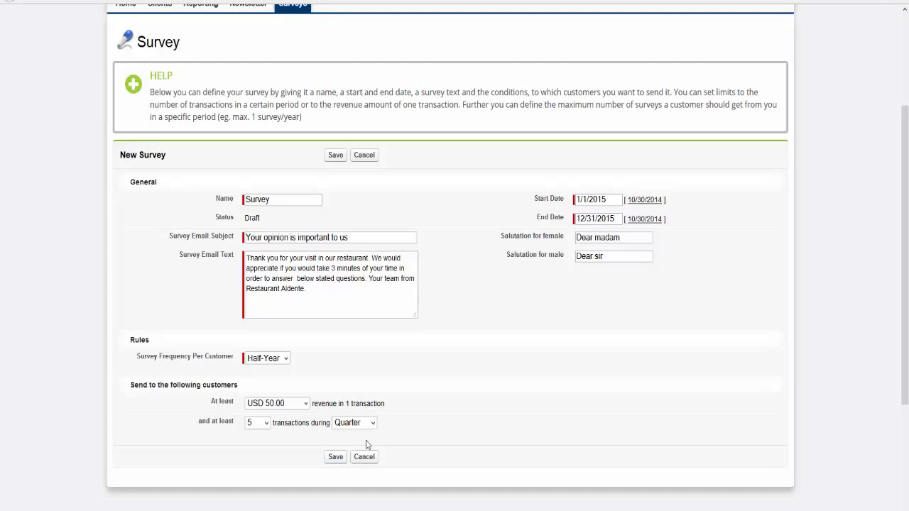
Save the new survey
{"action": "left_click", "coordinate": [335, 155]}
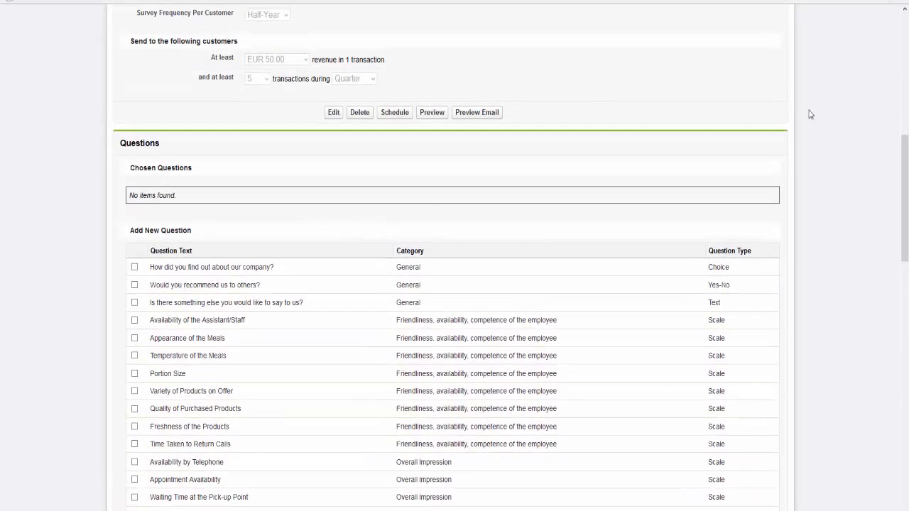
{"action": "mouse_move", "coordinate": [751, 99]}
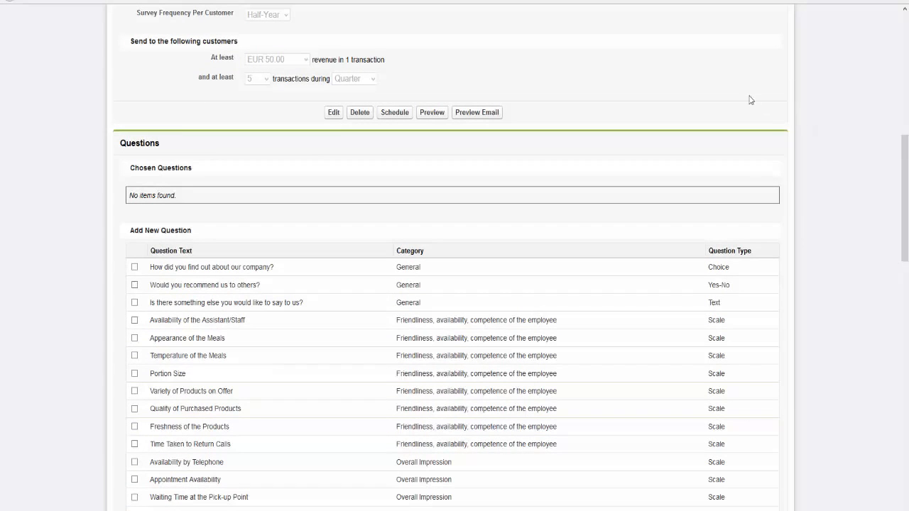
{"action": "mouse_move", "coordinate": [749, 103]}
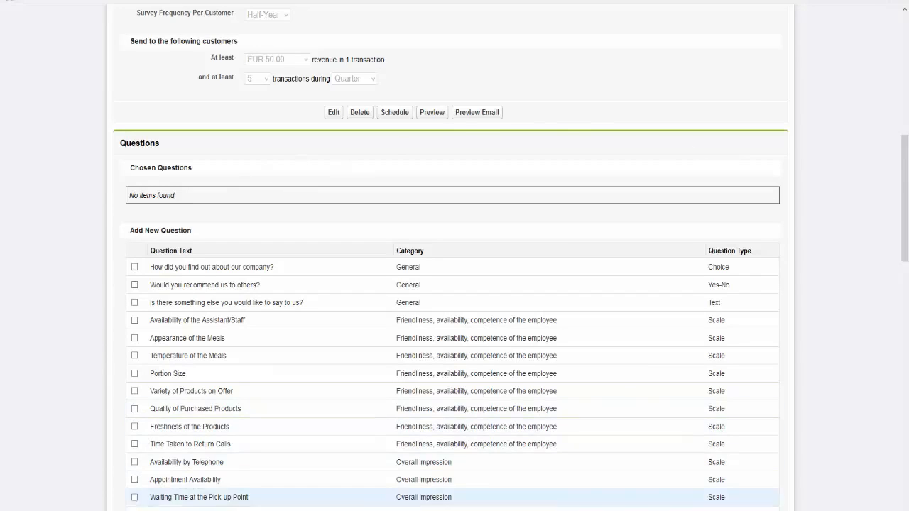
{"action": "mouse_move", "coordinate": [452, 412]}
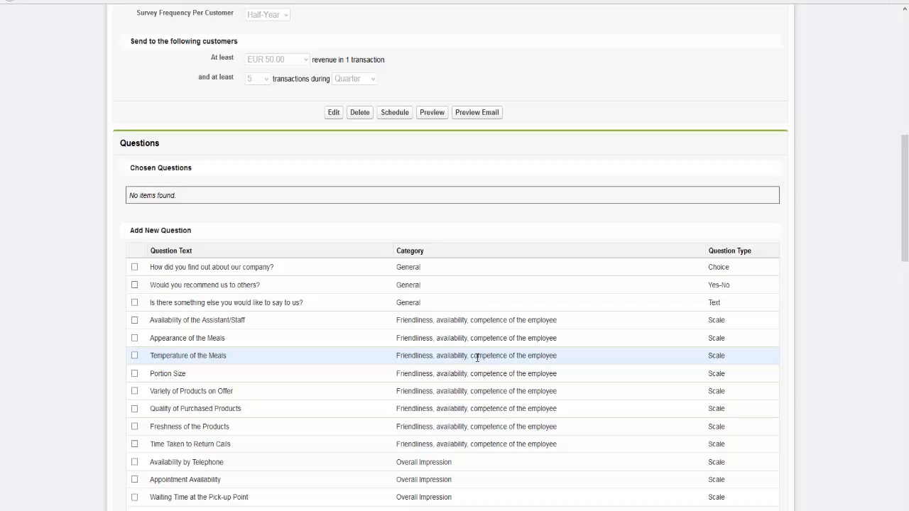
{"action": "mouse_move", "coordinate": [590, 384]}
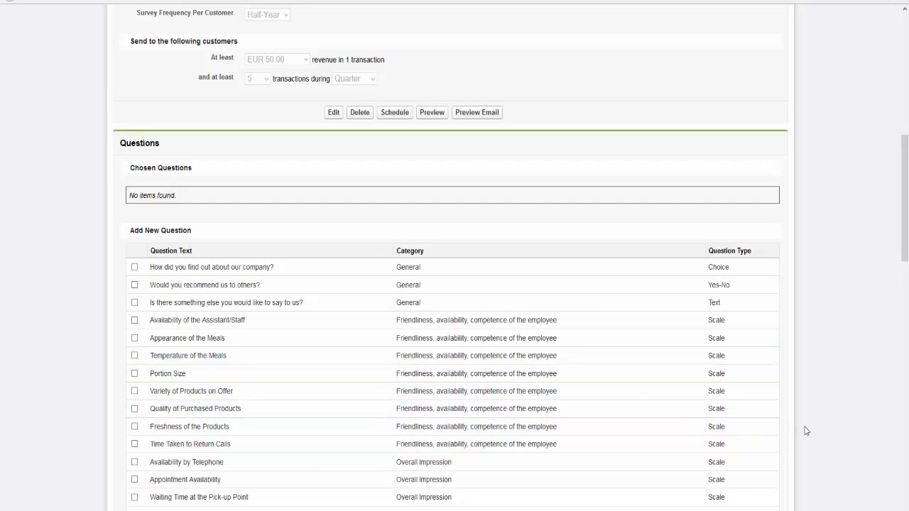
Tick 'Would you recommend us?' and scroll to the end of the question list
{"action": "scroll", "scroll_direction": "down", "scroll_amount": 3}
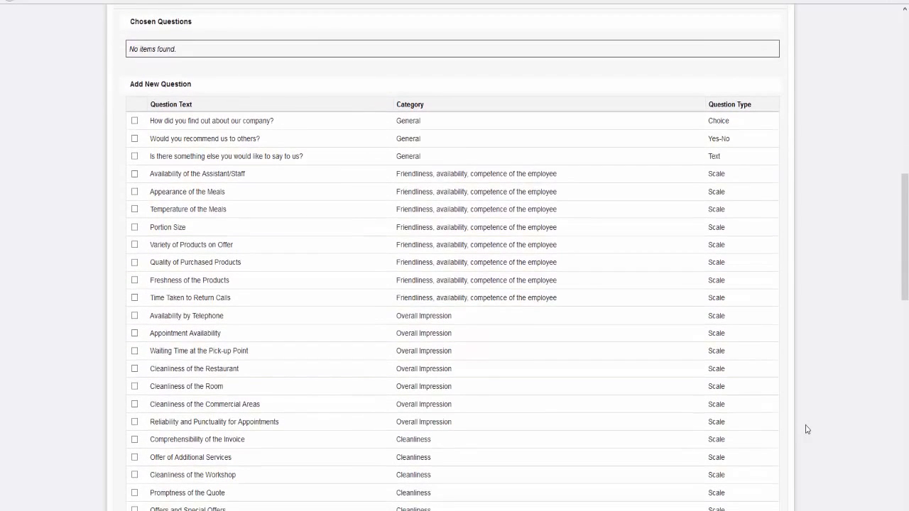
{"action": "scroll", "scroll_direction": "up", "scroll_amount": 3}
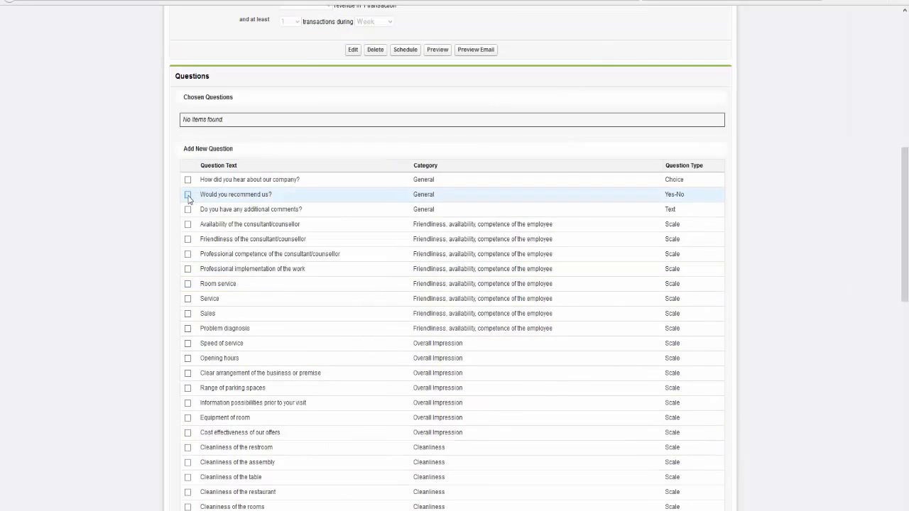
{"action": "left_click", "coordinate": [187, 194]}
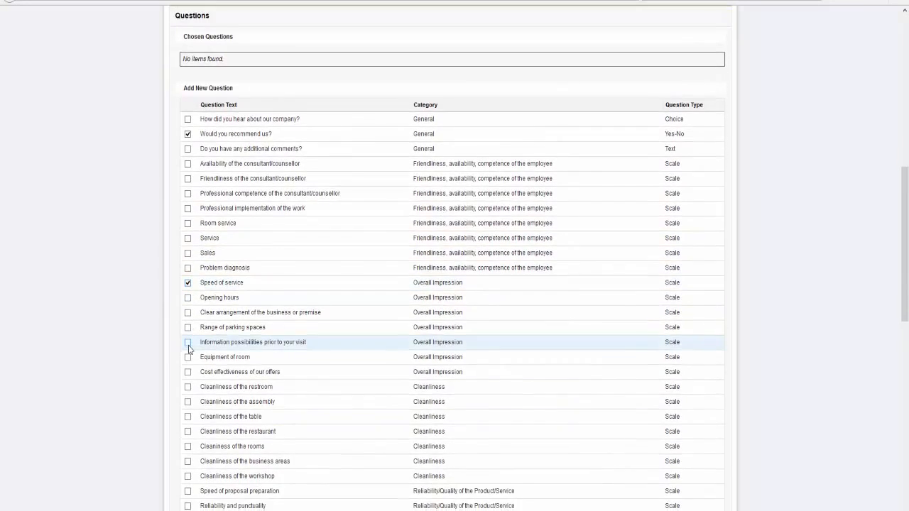
{"action": "scroll", "scroll_direction": "down", "scroll_amount": 3}
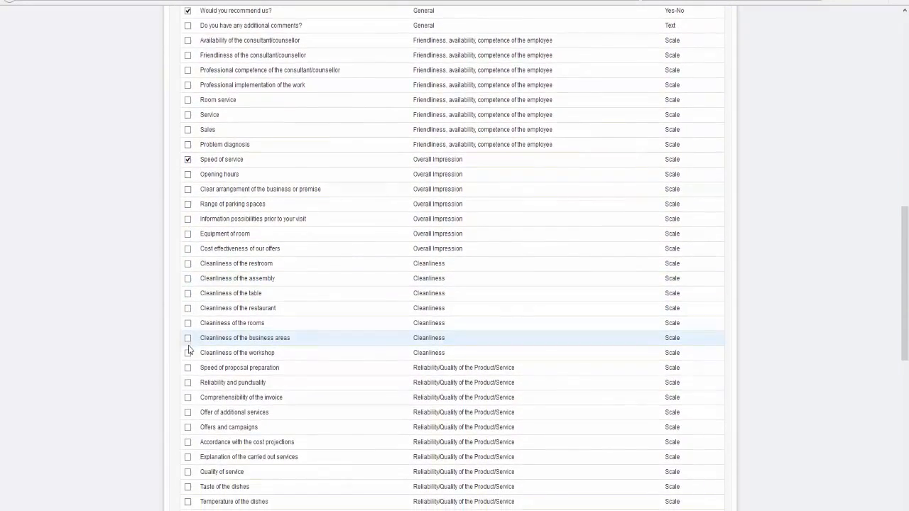
{"action": "scroll", "scroll_direction": "down", "scroll_amount": 3}
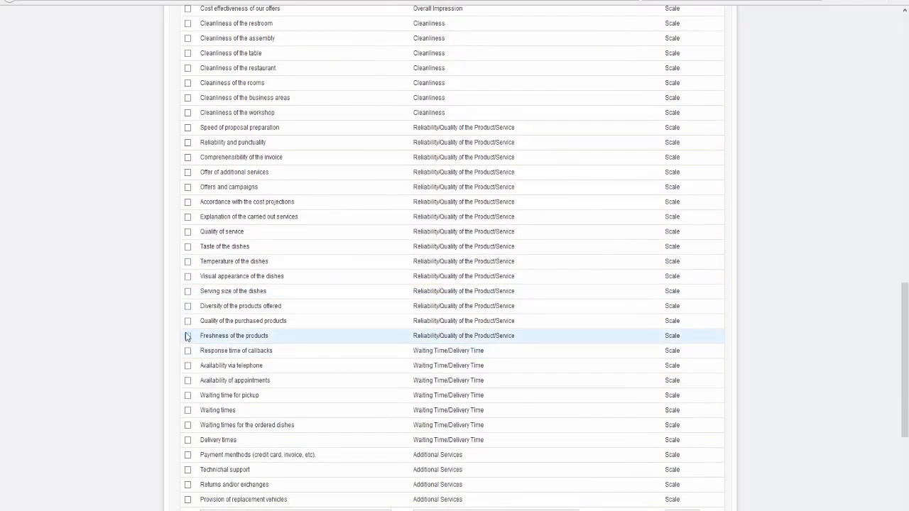
{"action": "scroll", "scroll_direction": "down", "scroll_amount": 3}
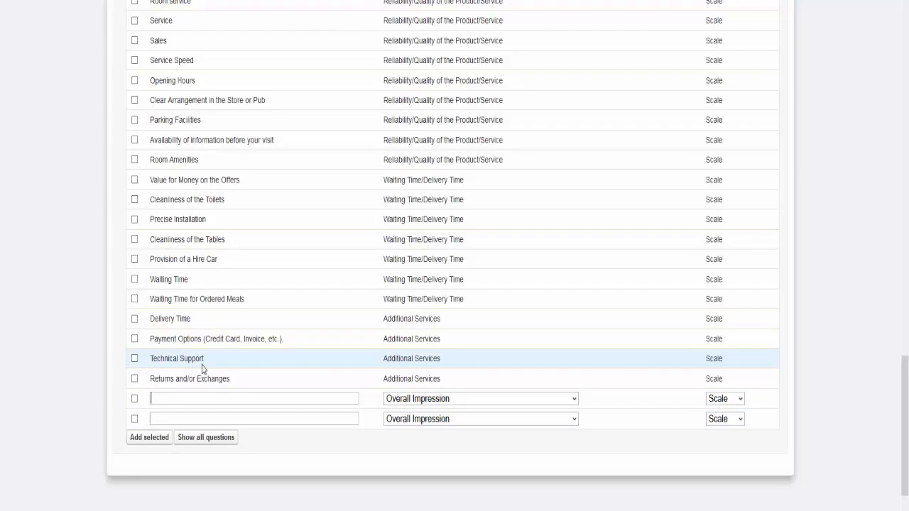
Add the custom question 'Atmosphere of the restaurant' under Overall Impression
{"action": "type", "text": "Atmos"}
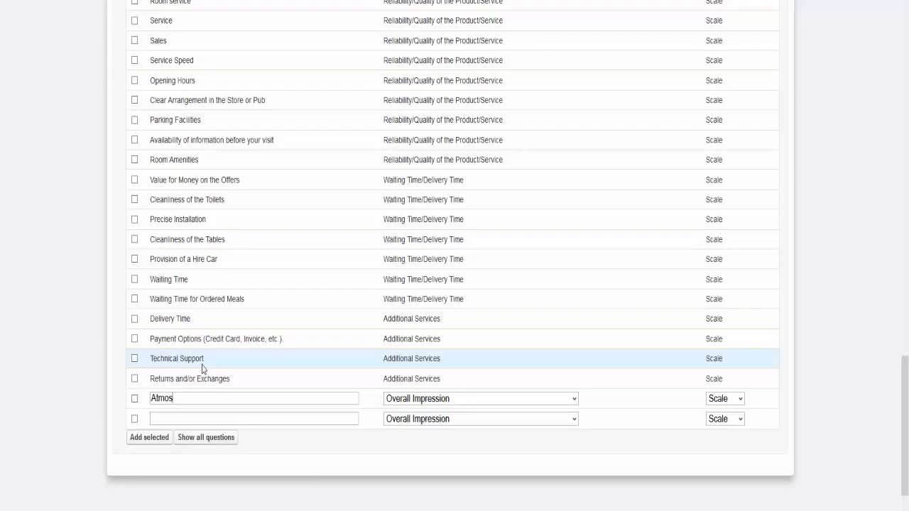
{"action": "type", "text": "phere of the"}
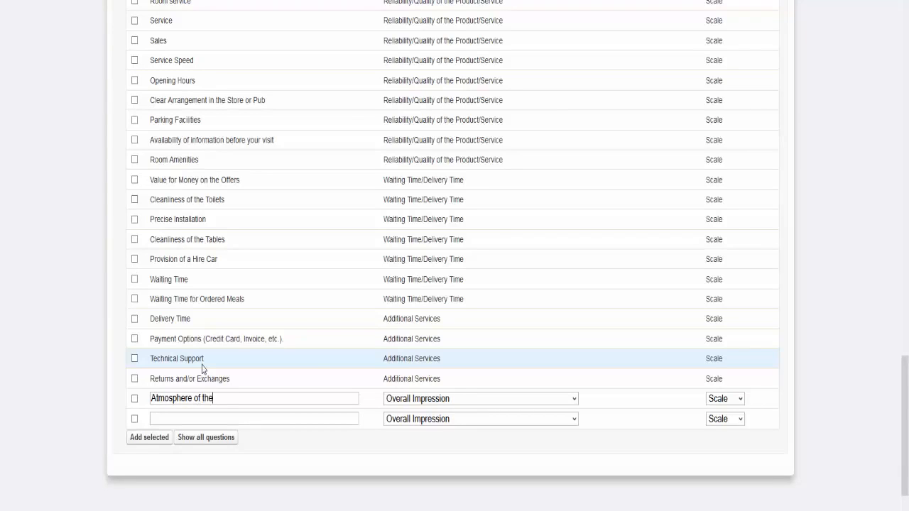
{"action": "type", "text": "restaurant"}
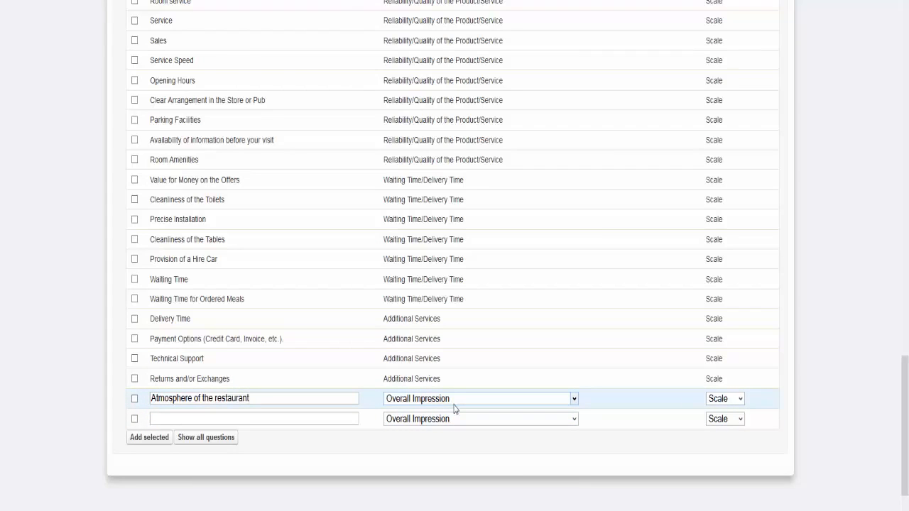
{"action": "left_click", "coordinate": [263, 398]}
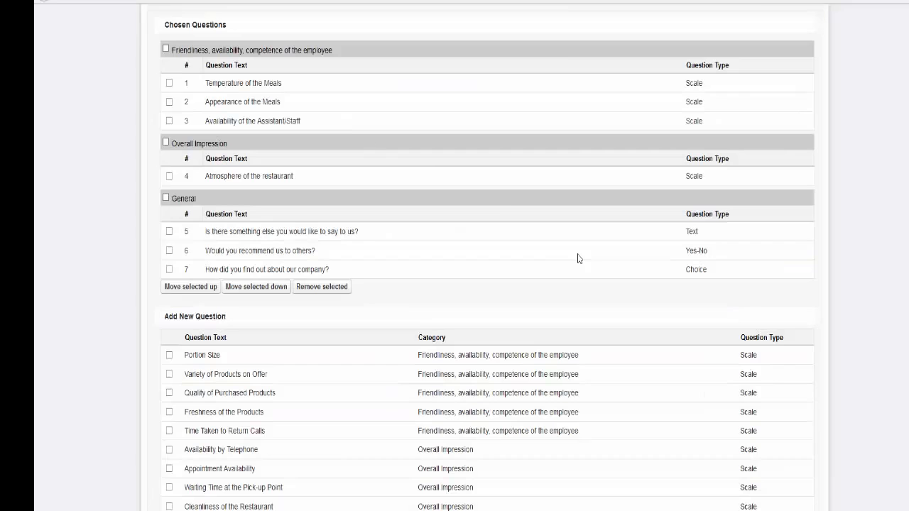
{"action": "mouse_move", "coordinate": [309, 165]}
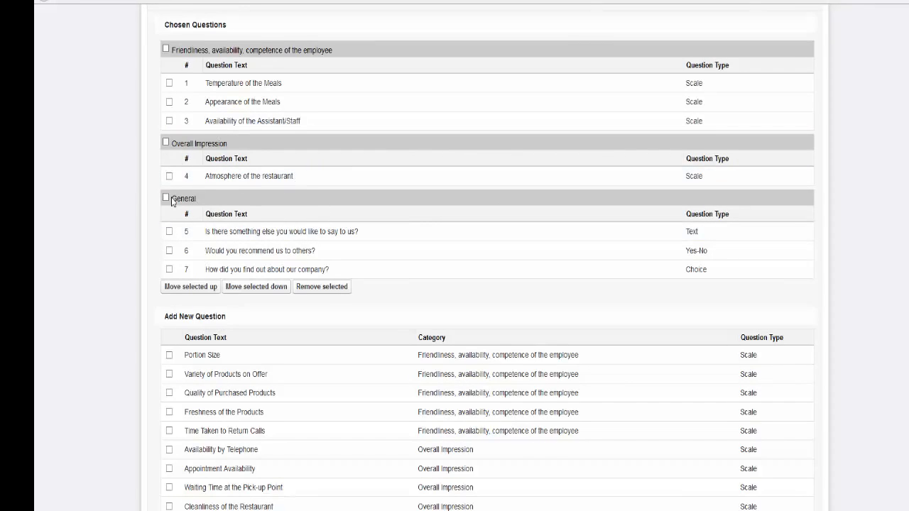
Select the General category and move it up to the top of Chosen Questions
{"action": "left_click", "coordinate": [165, 197]}
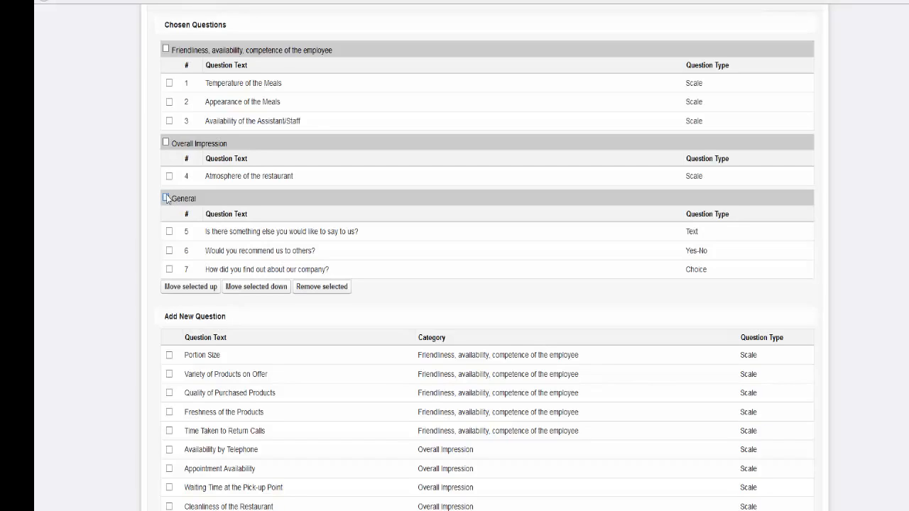
{"action": "left_click", "coordinate": [166, 198]}
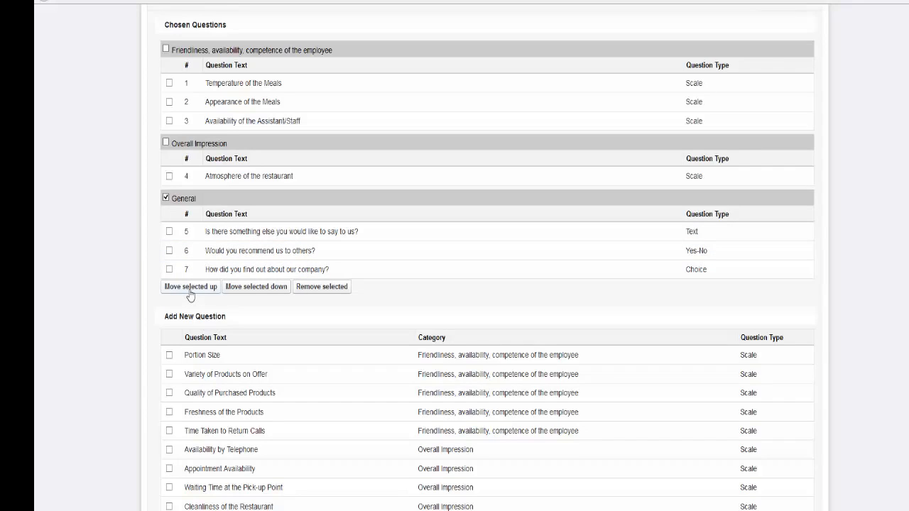
{"action": "left_click", "coordinate": [189, 286]}
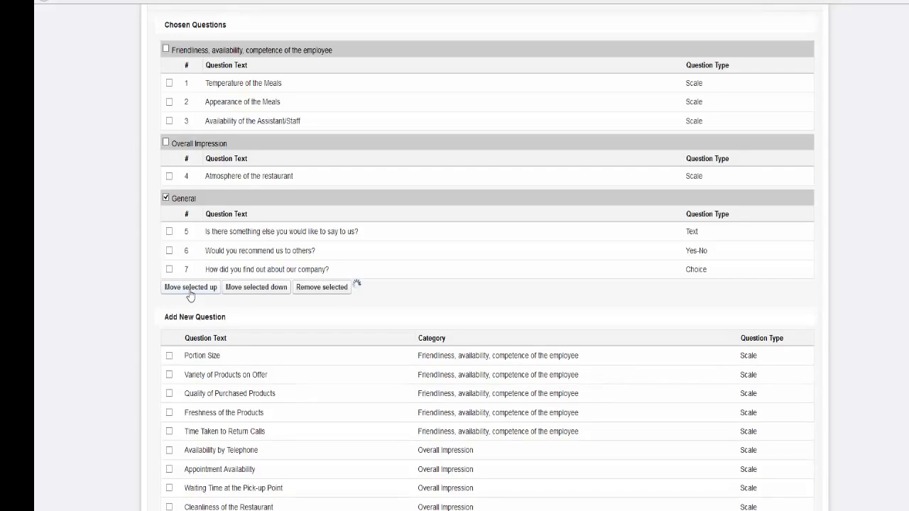
{"action": "left_click", "coordinate": [189, 287]}
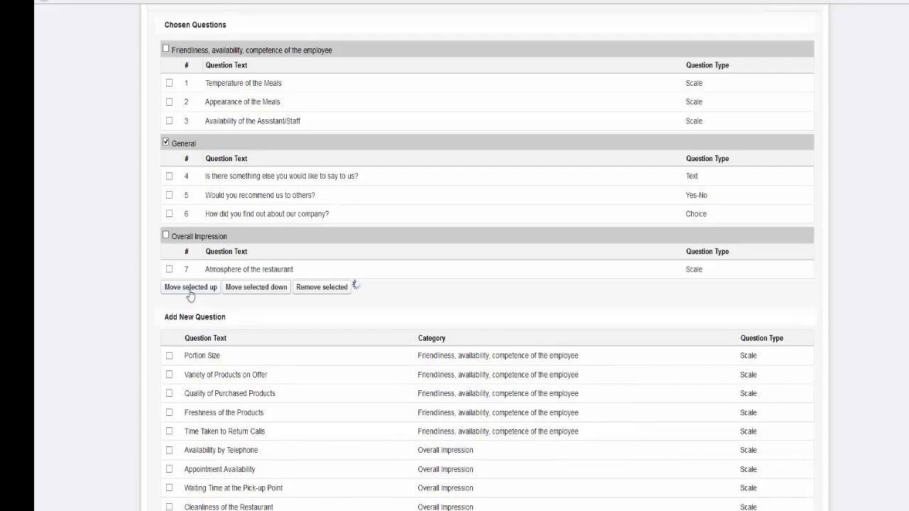
{"action": "left_click", "coordinate": [189, 288]}
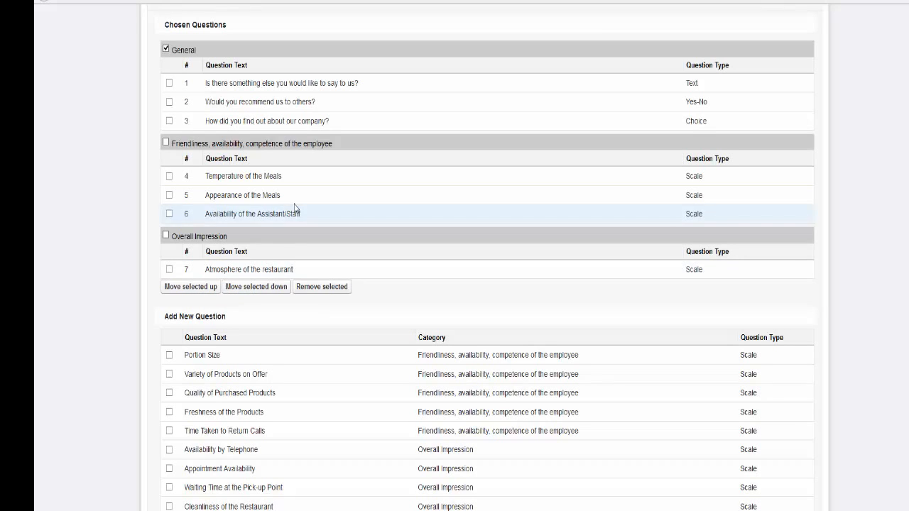
{"action": "mouse_move", "coordinate": [322, 300]}
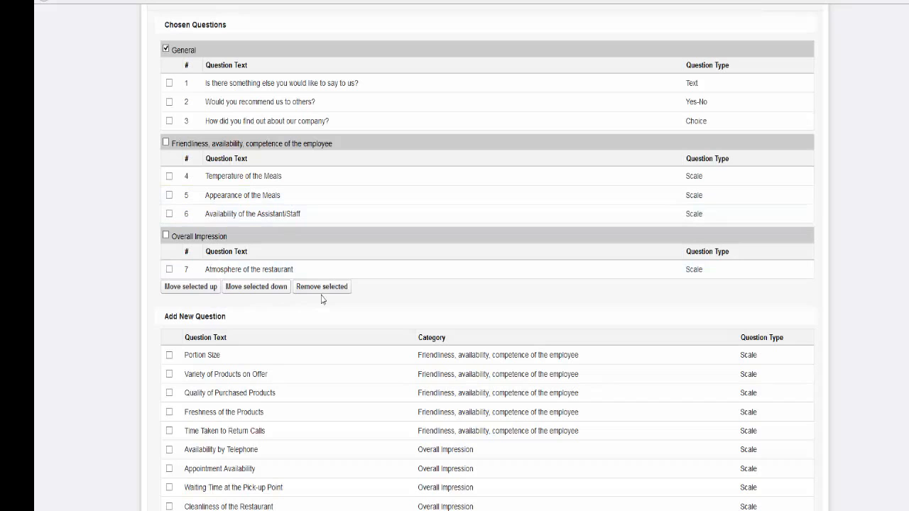
{"action": "mouse_move", "coordinate": [323, 290]}
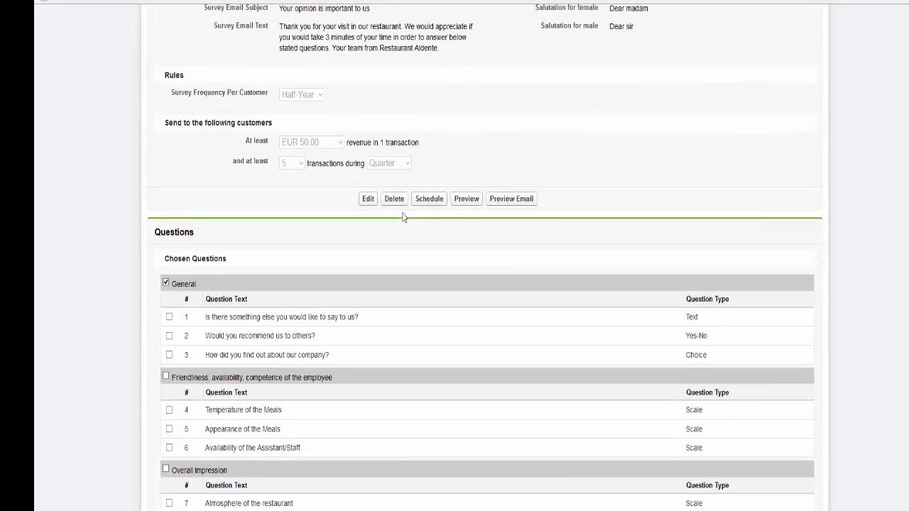
{"action": "mouse_move", "coordinate": [463, 206]}
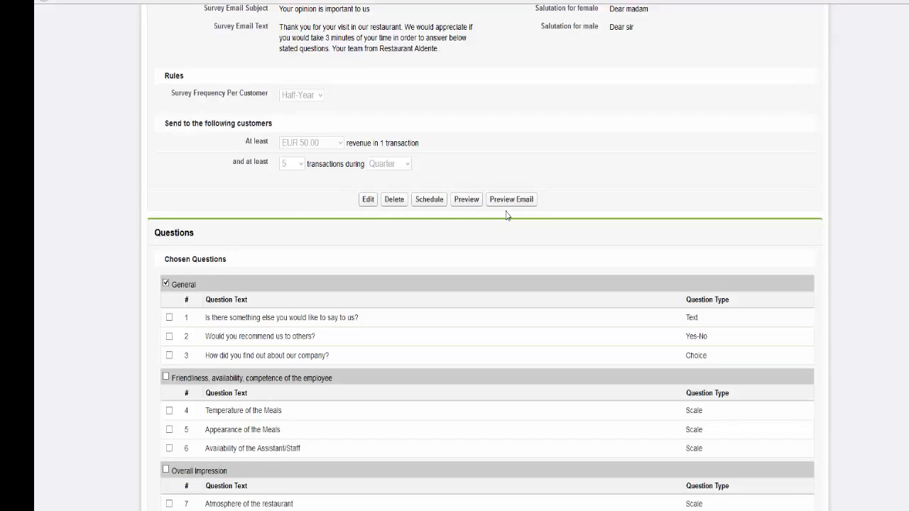
{"action": "mouse_move", "coordinate": [473, 207]}
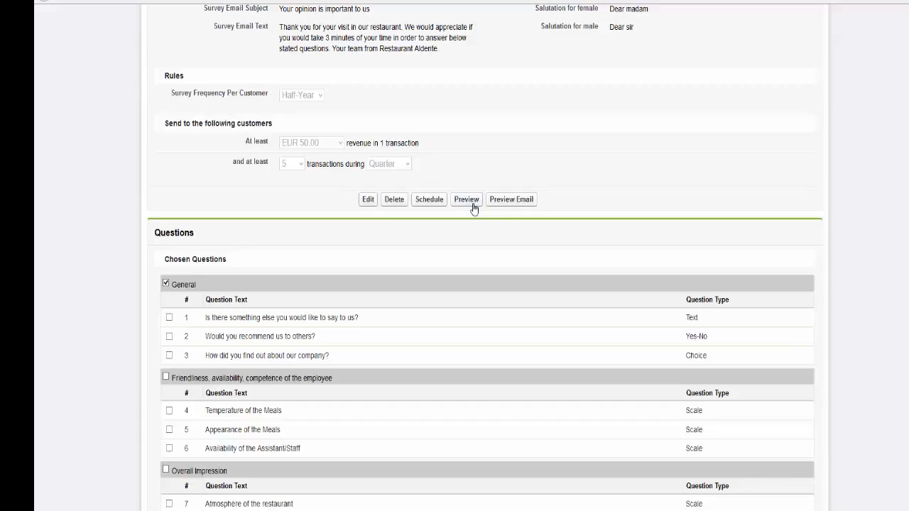
{"action": "left_click", "coordinate": [465, 199]}
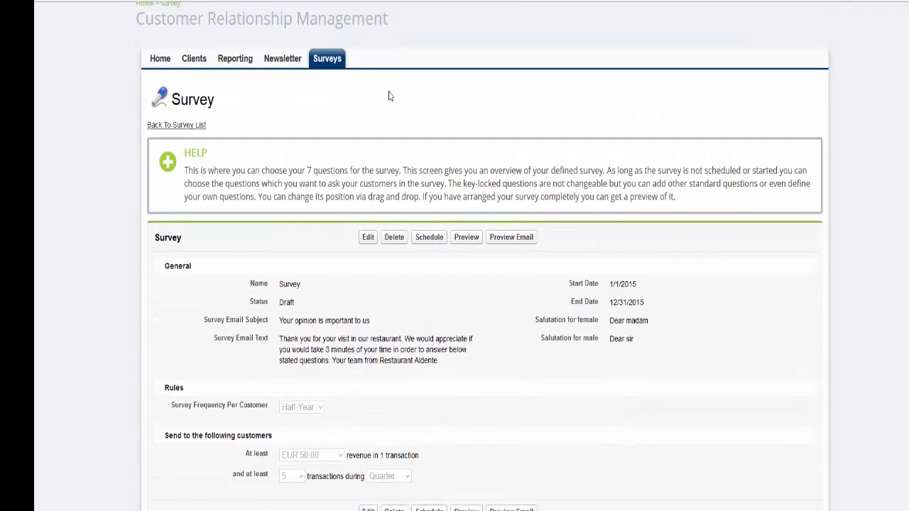
{"action": "mouse_move", "coordinate": [471, 253]}
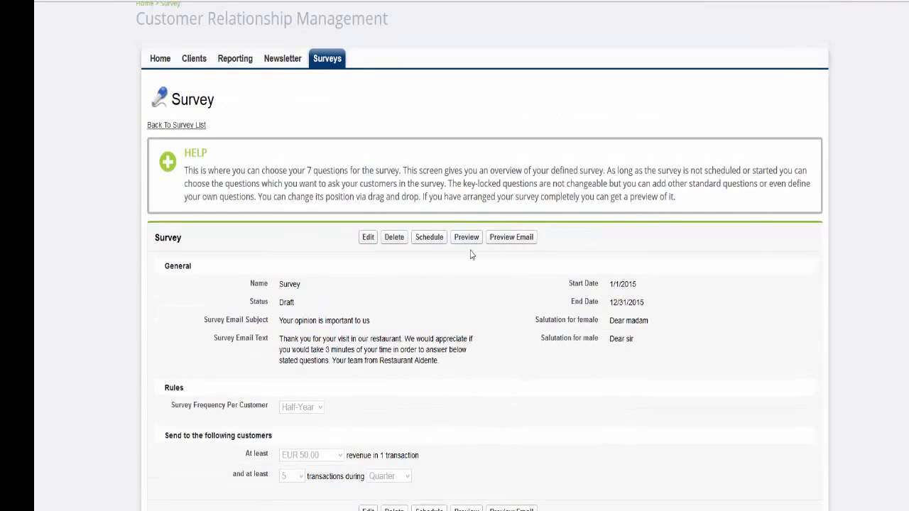
{"action": "left_click", "coordinate": [511, 237]}
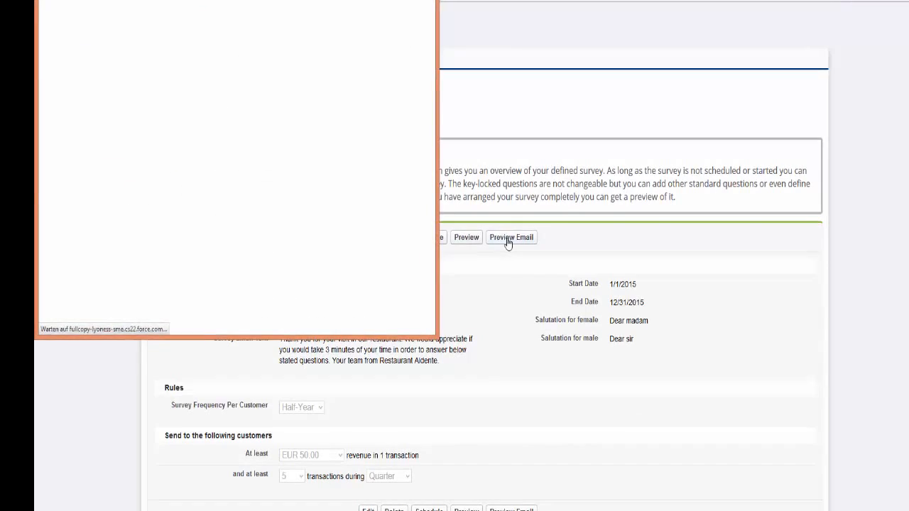
{"action": "left_click", "coordinate": [511, 237]}
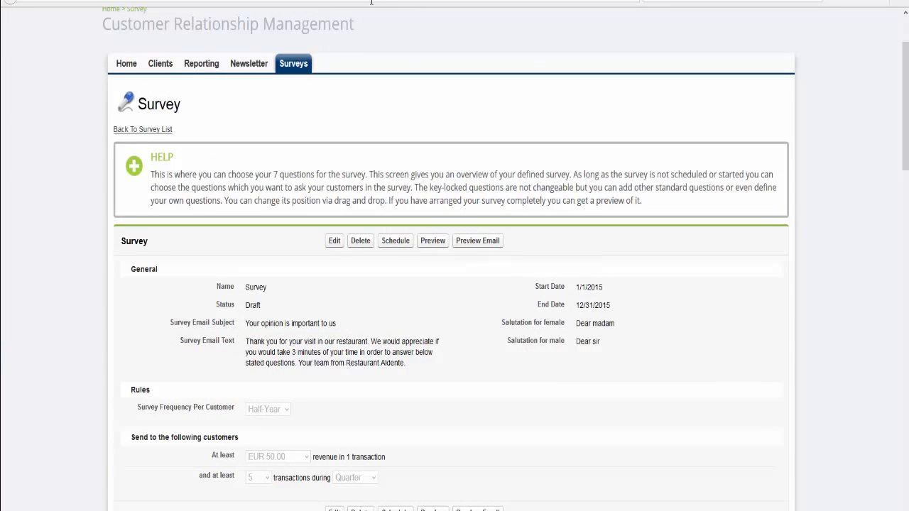
{"action": "mouse_move", "coordinate": [373, 8]}
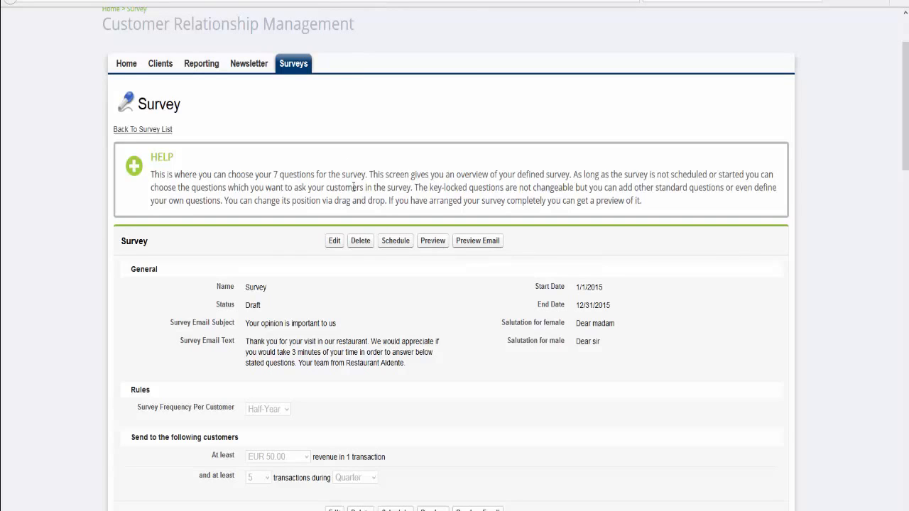
{"action": "mouse_move", "coordinate": [395, 247]}
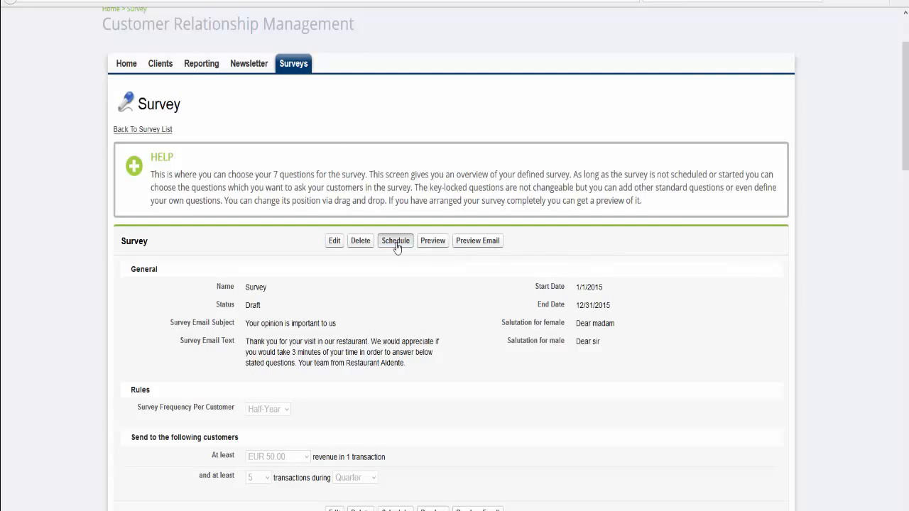
Schedule the survey so its status changes from Draft to Scheduled
{"action": "left_click", "coordinate": [395, 240]}
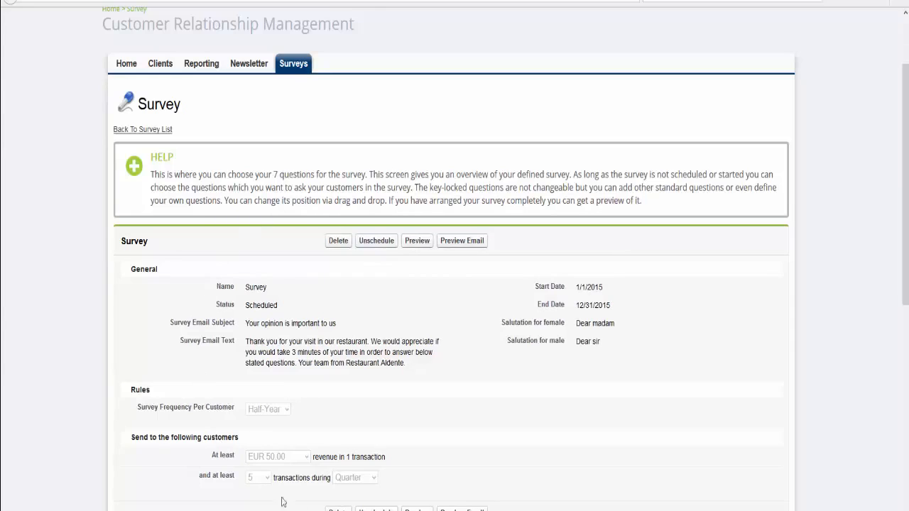
{"action": "mouse_move", "coordinate": [514, 433]}
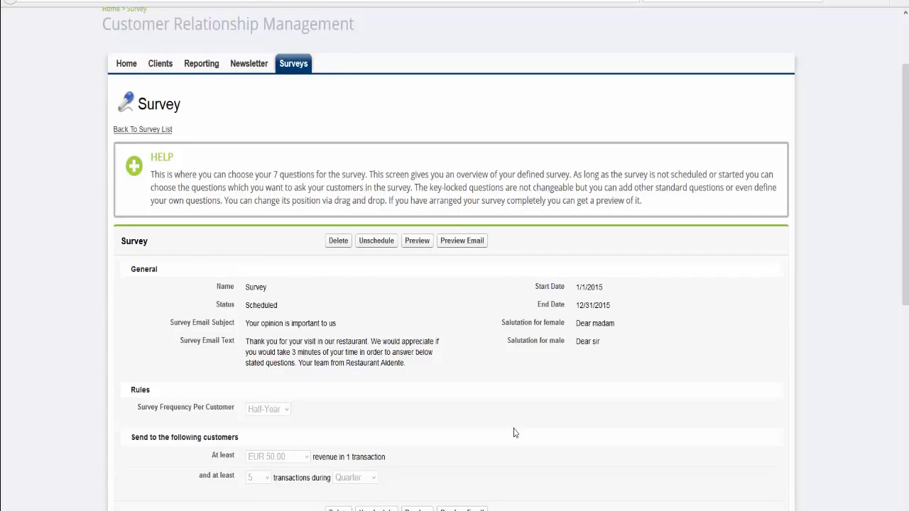
{"action": "scroll", "scroll_direction": "down", "scroll_amount": 3}
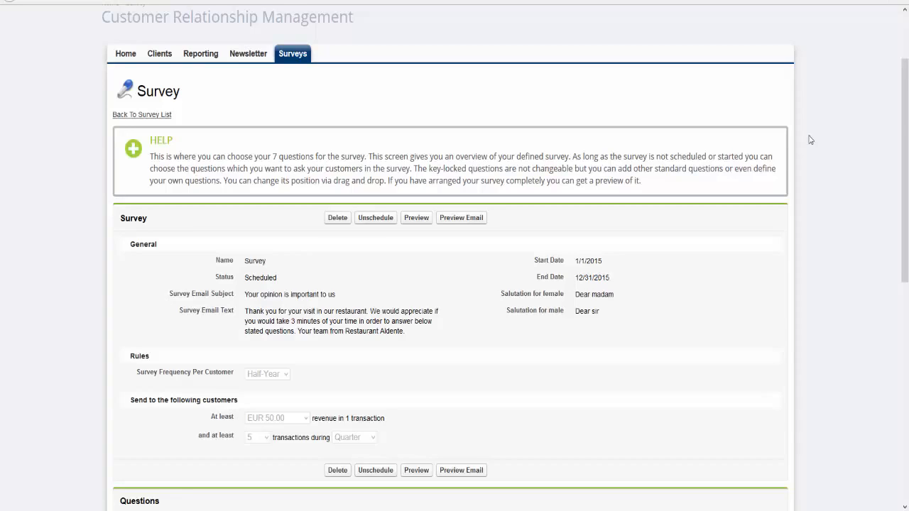
{"action": "mouse_move", "coordinate": [800, 153]}
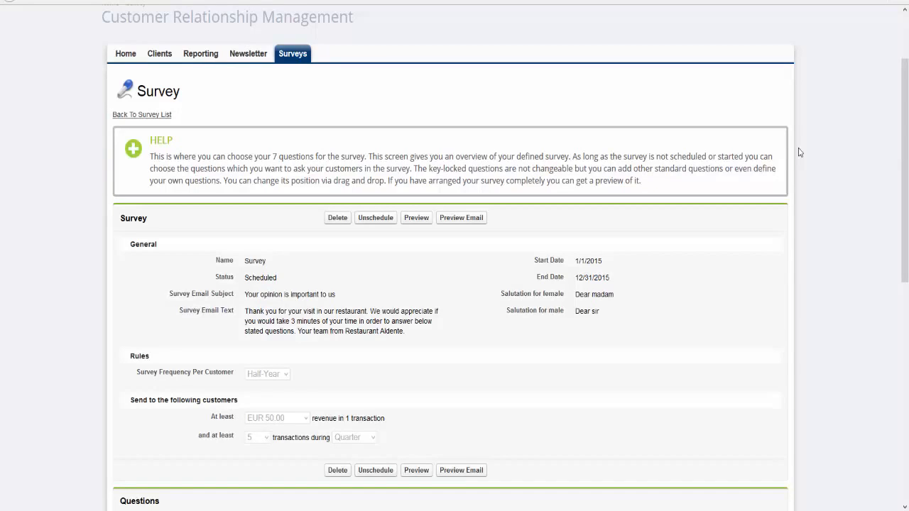
{"action": "mouse_move", "coordinate": [794, 155]}
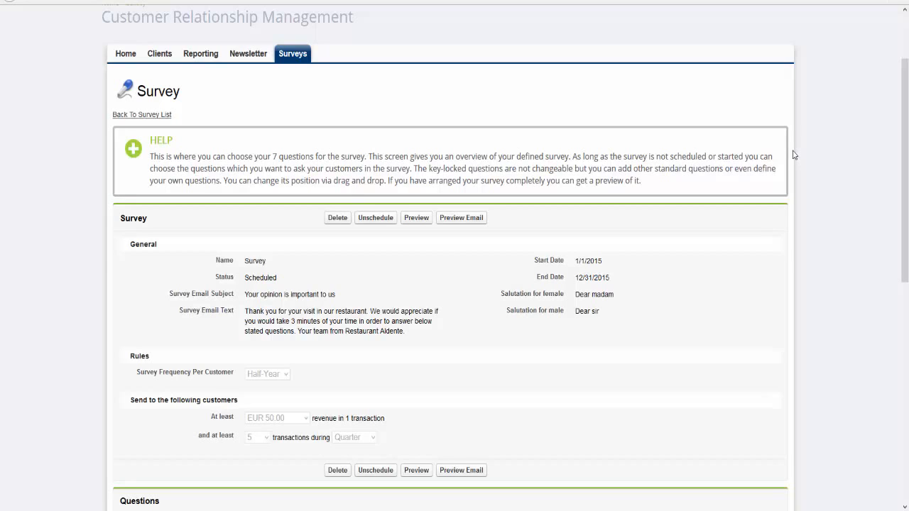
{"action": "mouse_move", "coordinate": [142, 118]}
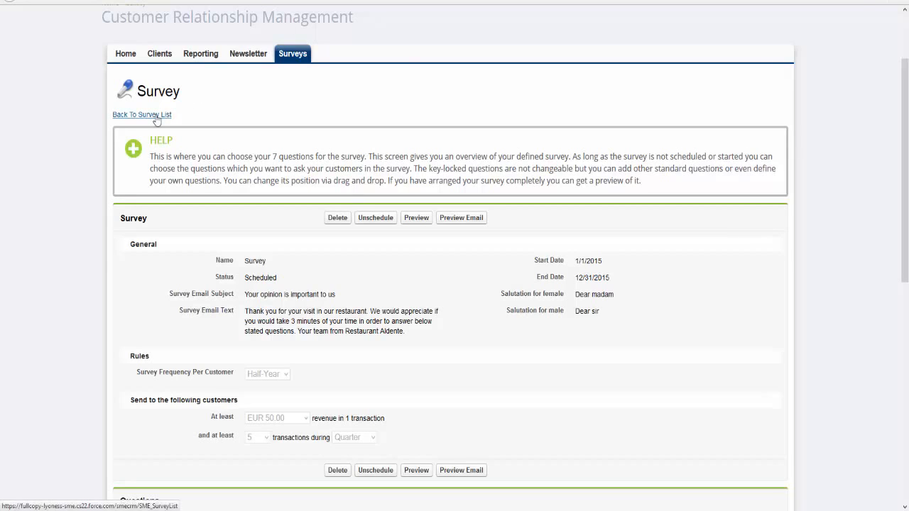
Return to the survey list and open the started test2 survey's details
{"action": "left_click", "coordinate": [142, 114]}
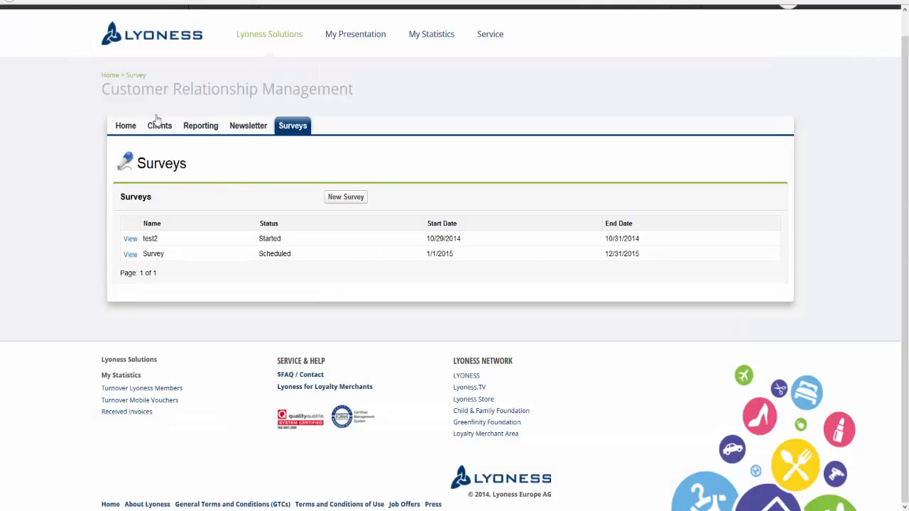
{"action": "mouse_move", "coordinate": [130, 238]}
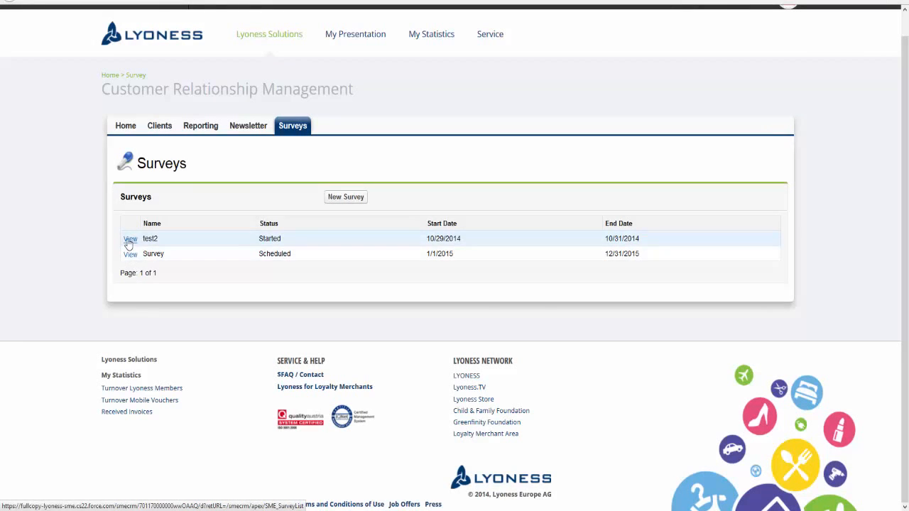
{"action": "left_click", "coordinate": [130, 239]}
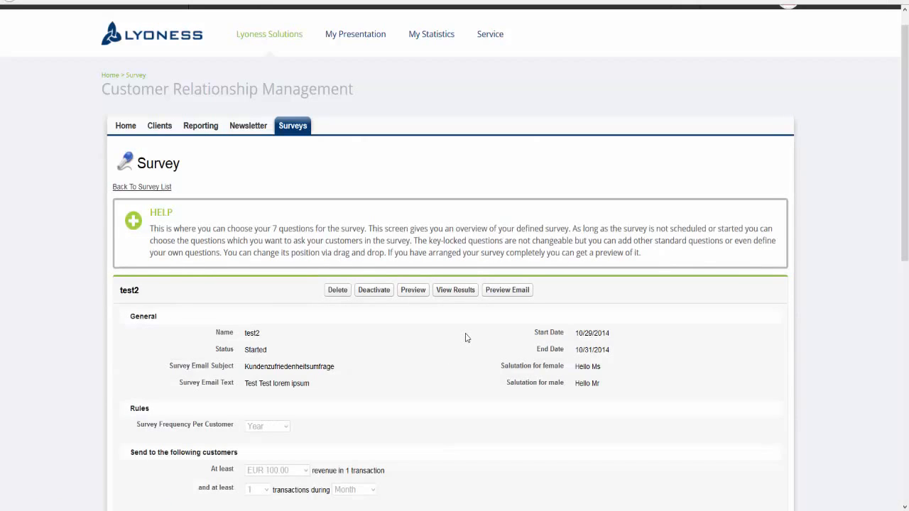
{"action": "mouse_move", "coordinate": [455, 293]}
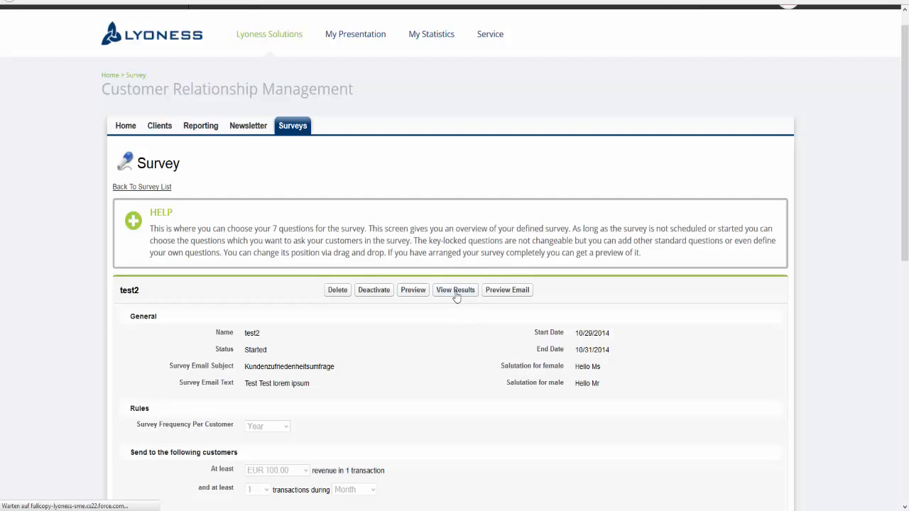
Show test2's results and scroll through its result and importance charts
{"action": "left_click", "coordinate": [455, 289]}
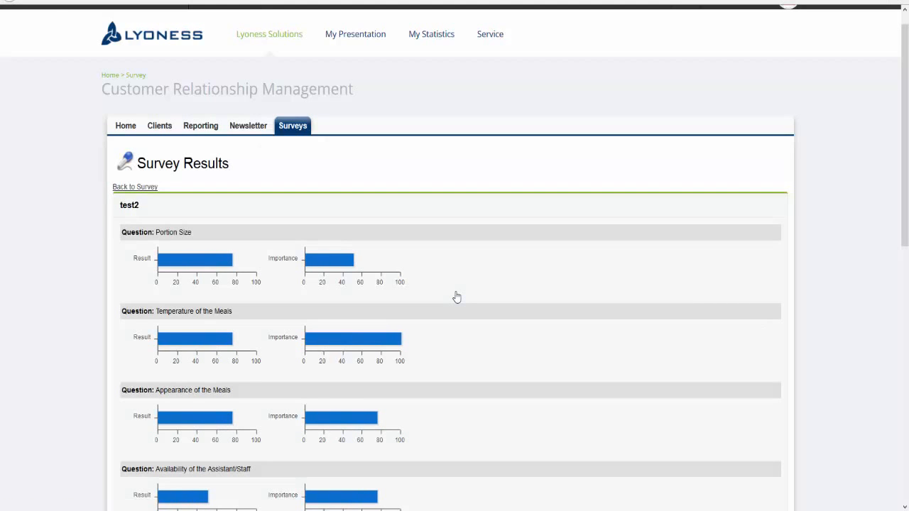
{"action": "scroll", "scroll_direction": "down", "scroll_amount": 3}
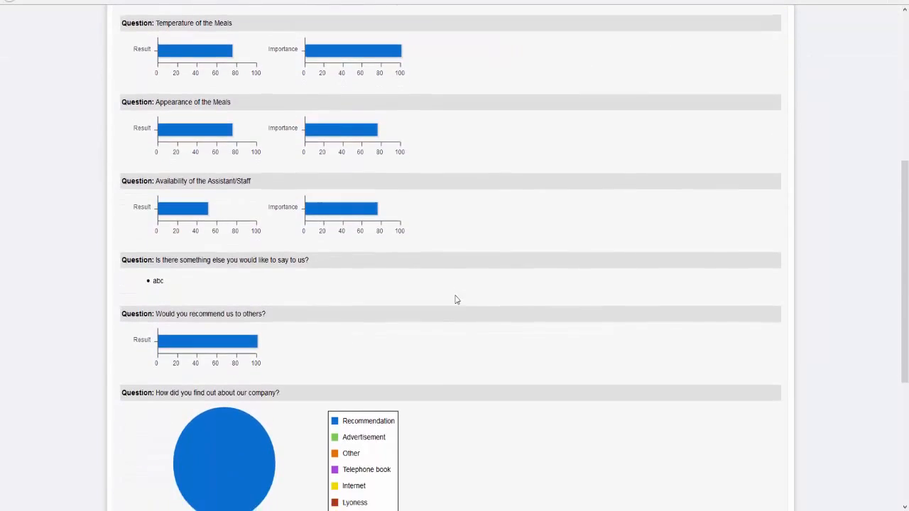